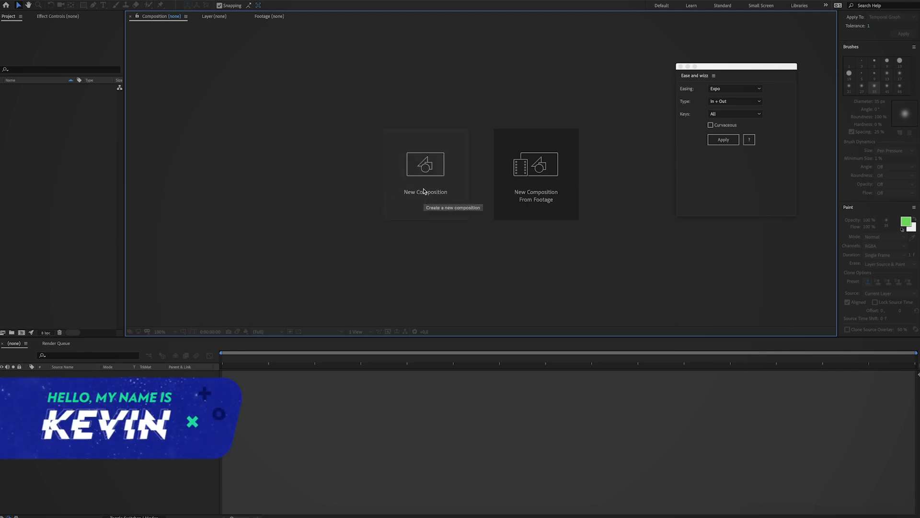
- Create a 1920×1080, 25 fps composition named 'Handdrawn Animation' from the HDTV 1080 25 preset
left_click(424, 164)
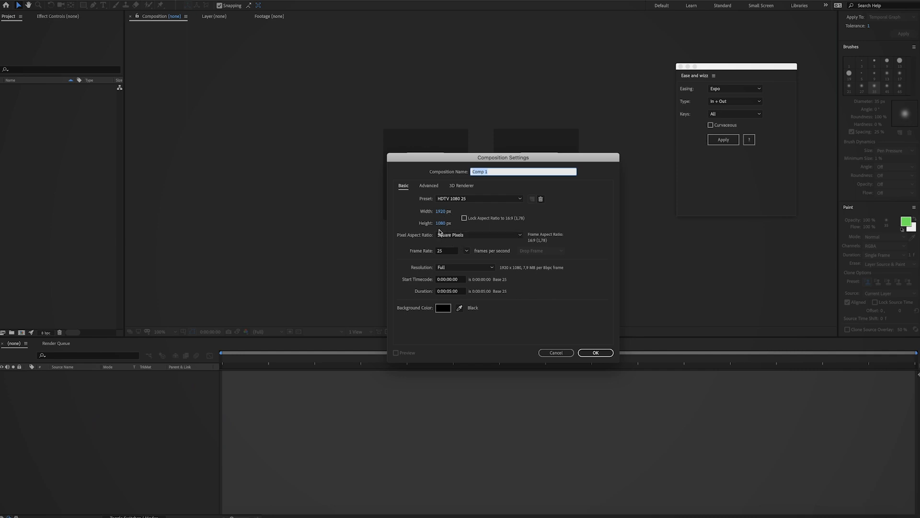
mouse_move(443, 248)
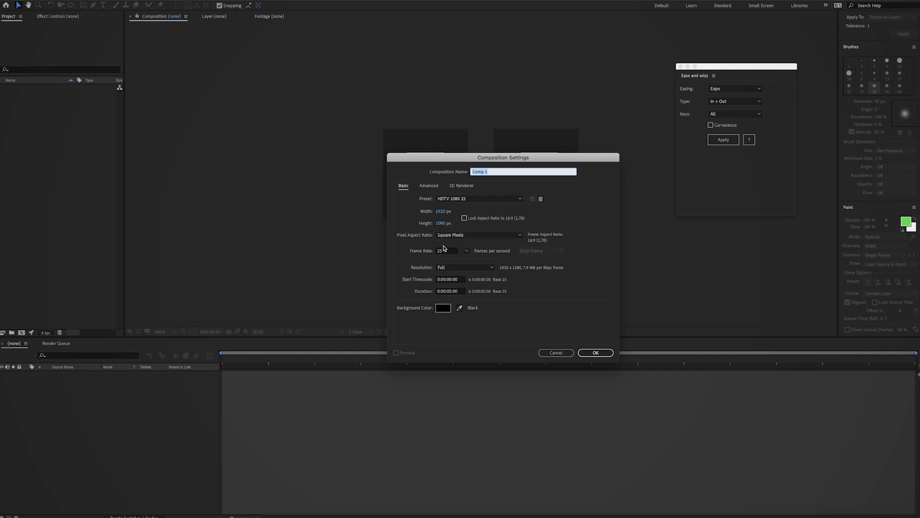
mouse_move(491, 247)
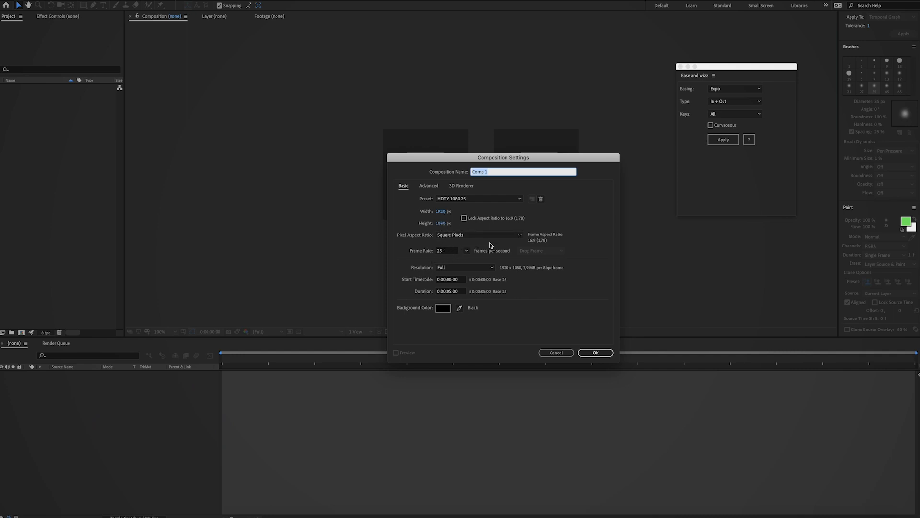
type("Animation")
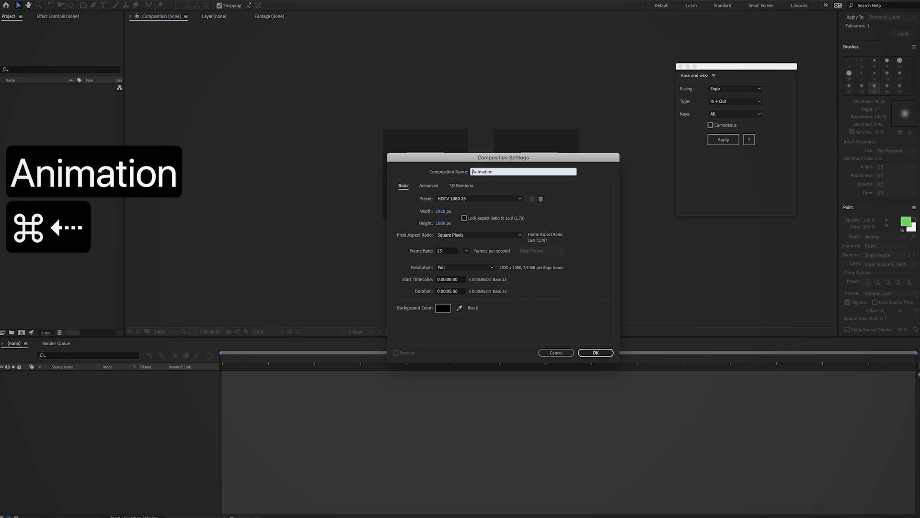
type("Handdrawn")
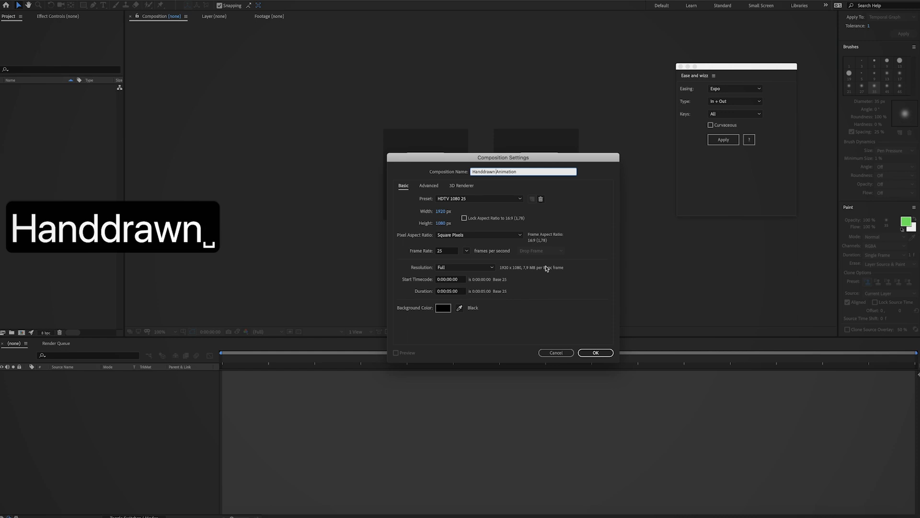
left_click(594, 352)
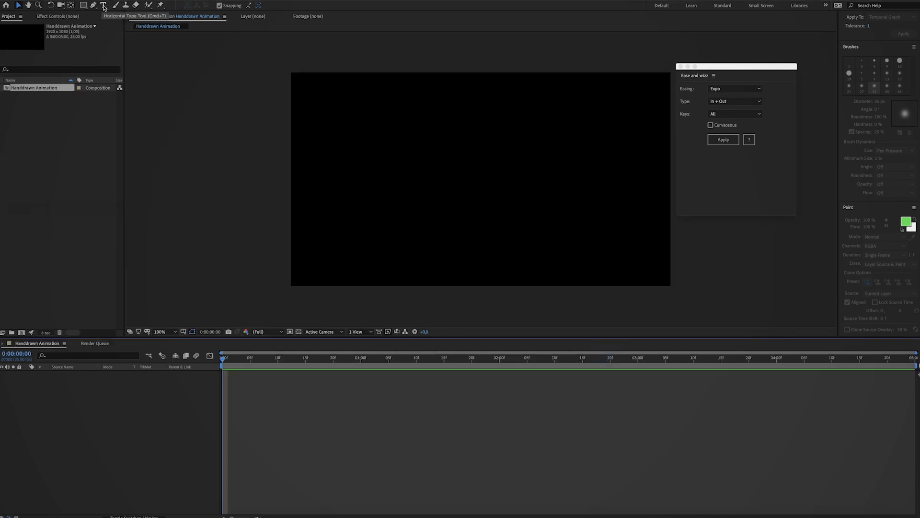
- Add a white 'FILMDAT' text layer in the viewer and bring up the Align panel to center it
left_click(103, 4)
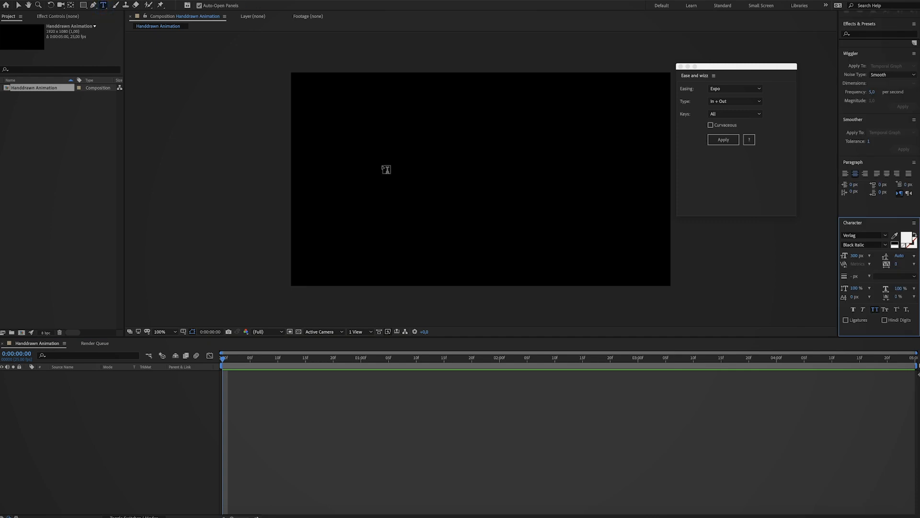
mouse_move(447, 183)
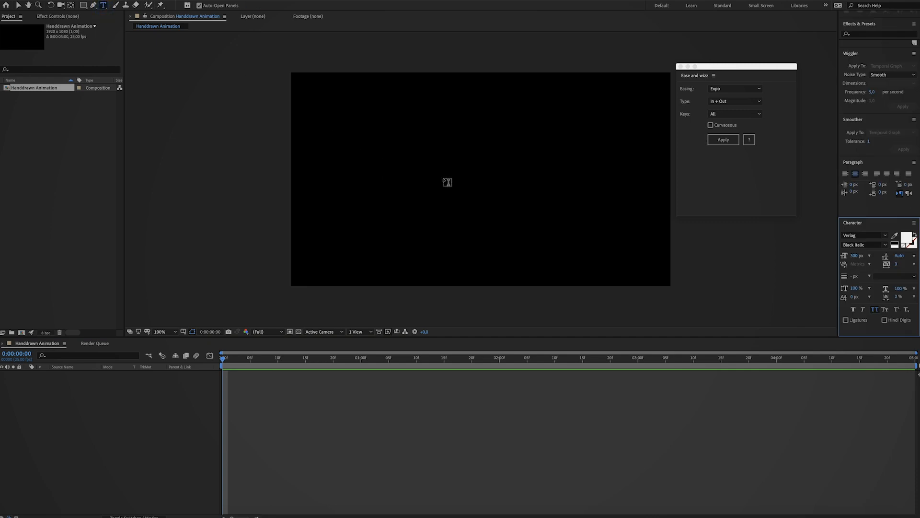
left_click(443, 176)
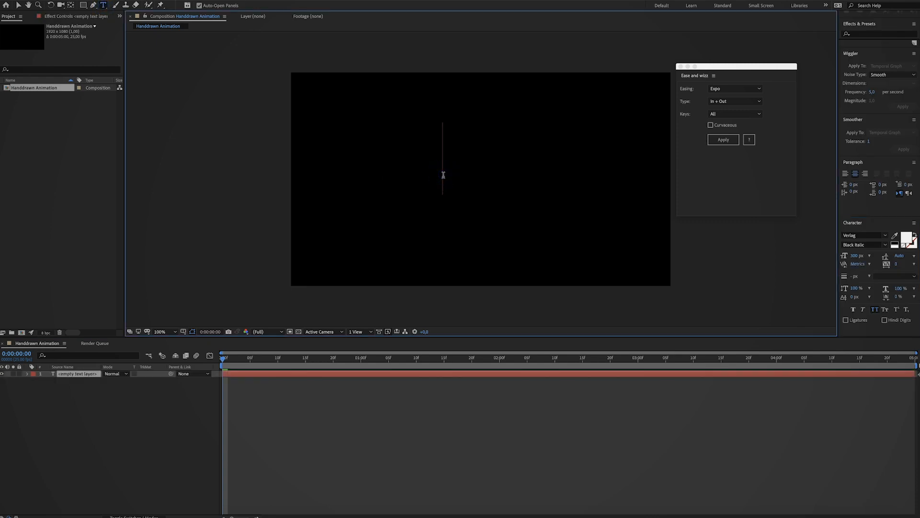
type("FILMDAT")
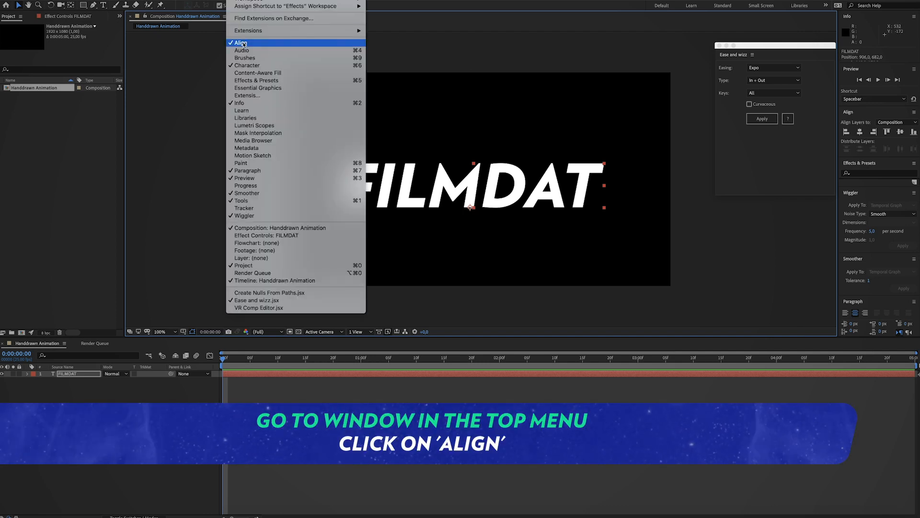
left_click(240, 42)
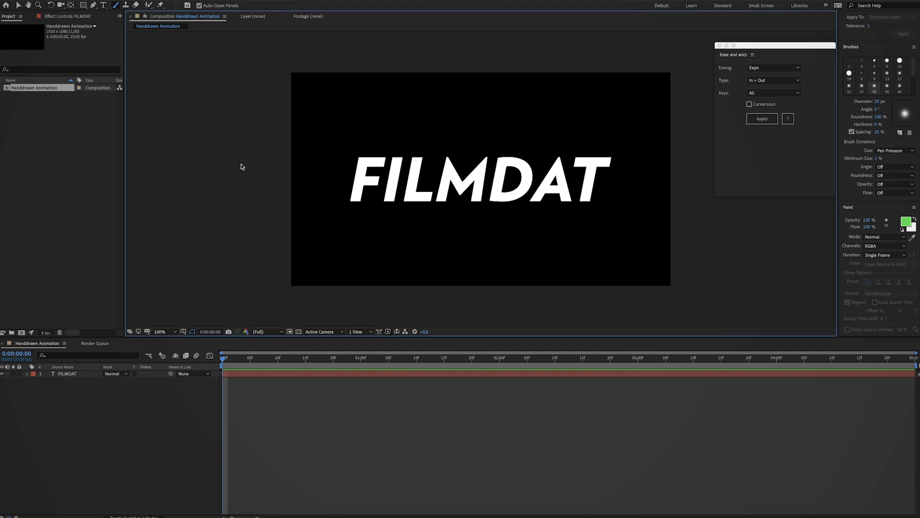
mouse_move(337, 185)
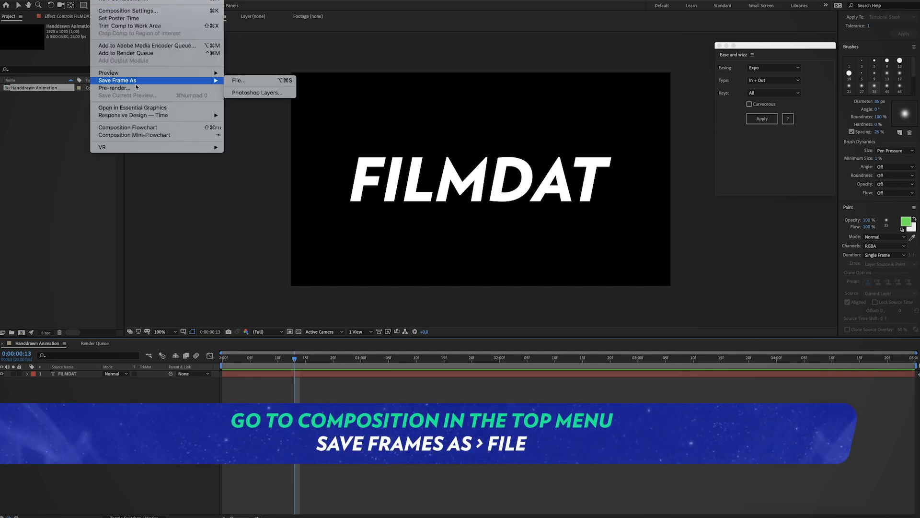
mouse_move(249, 84)
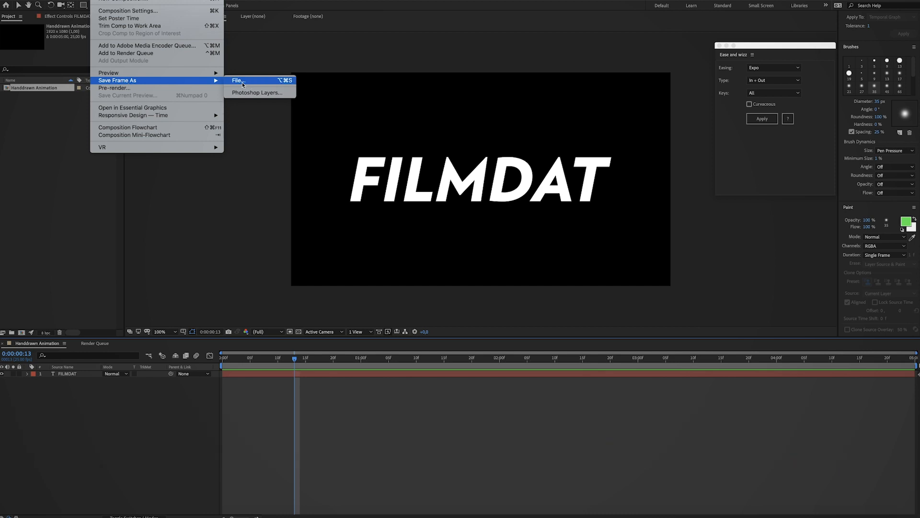
- Render the current FILMDAT frame to a Photoshop file via Save Frame As > File
left_click(237, 80)
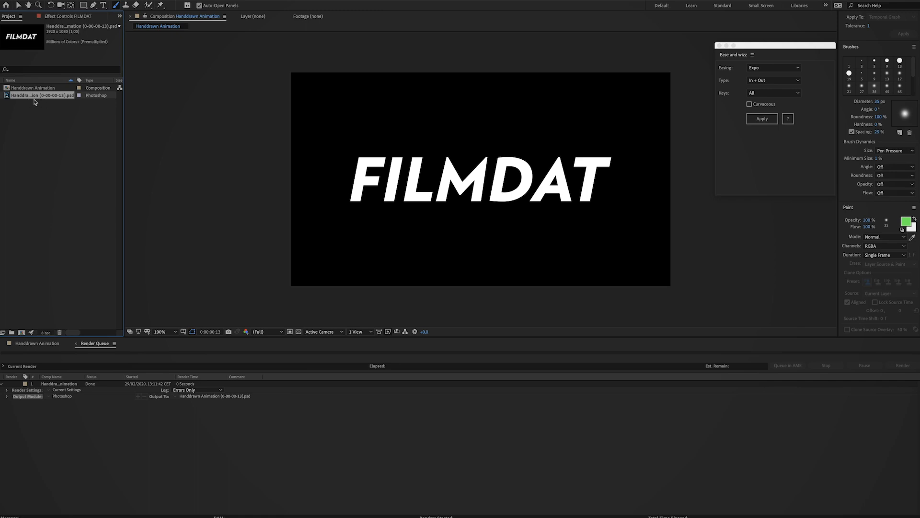
- Drop the rendered .psd frame into the timeline as a layer beneath the FILMDAT text
right_click(35, 103)
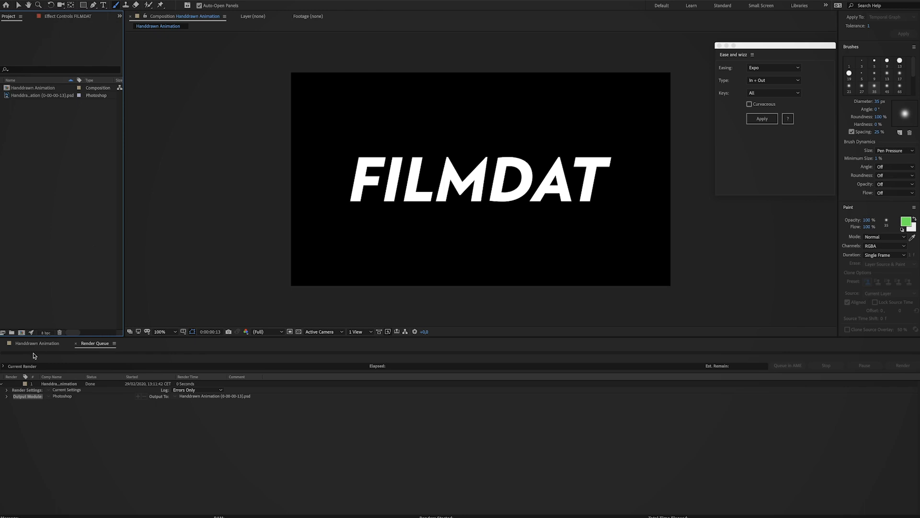
left_click(37, 343)
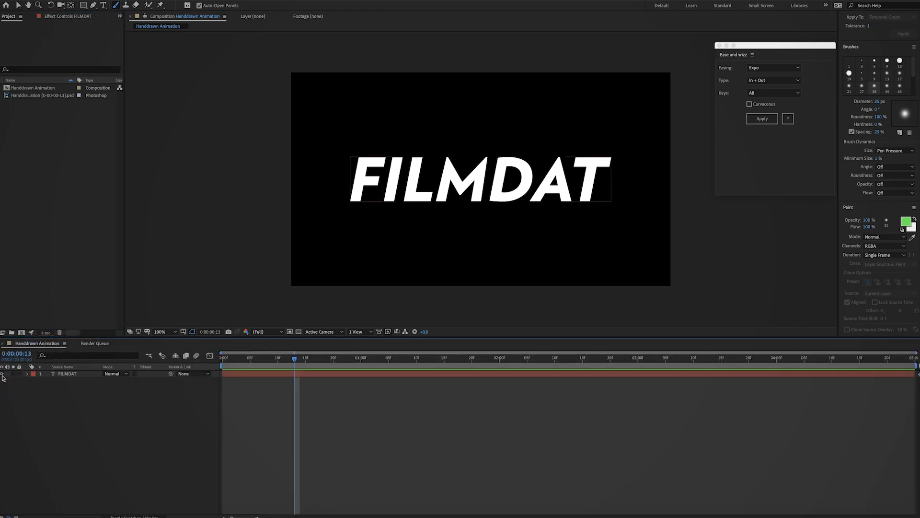
left_click(39, 95)
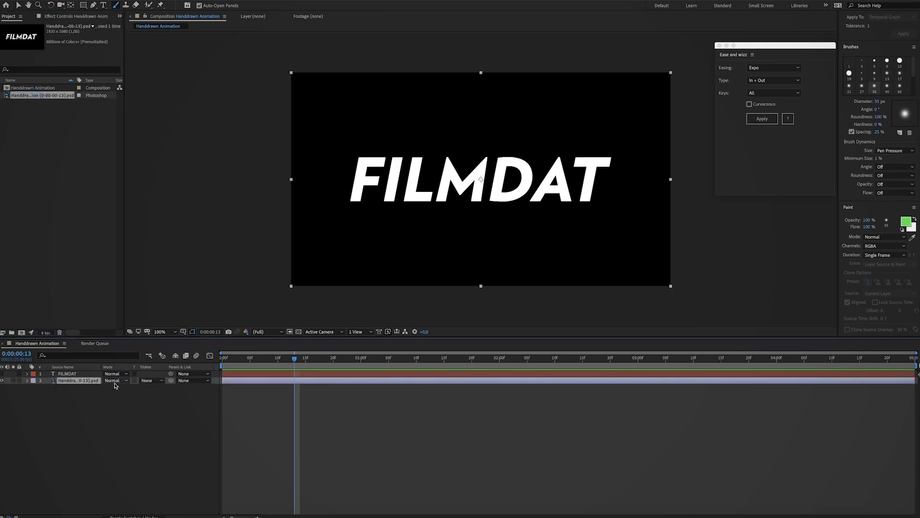
- View the .psd layer in the Layer panel with the Brush tool, painting and undoing a green test stroke
double_click(77, 381)
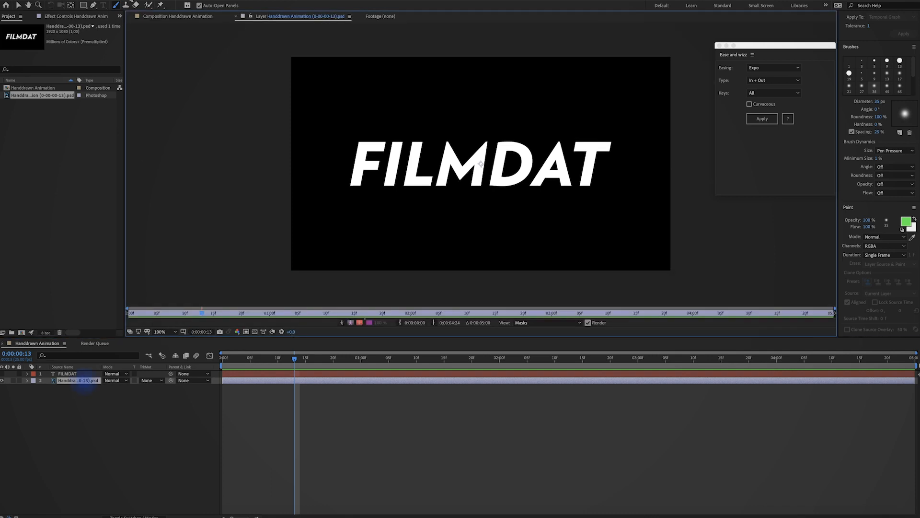
left_click(116, 6)
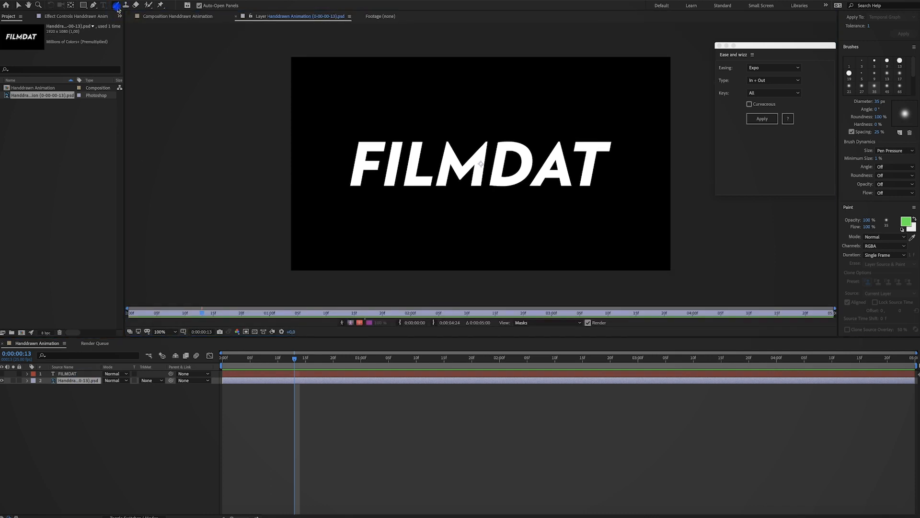
left_click_drag(349, 187, 365, 141)
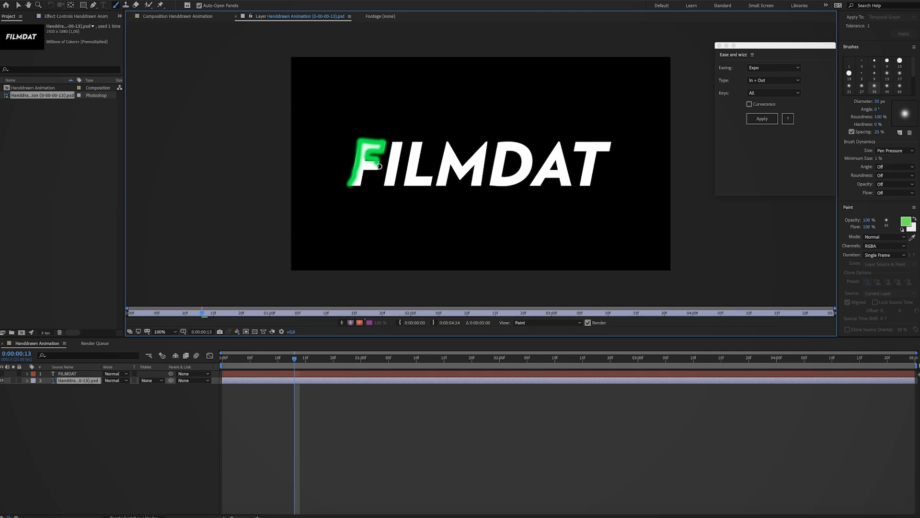
key("cmd+z")
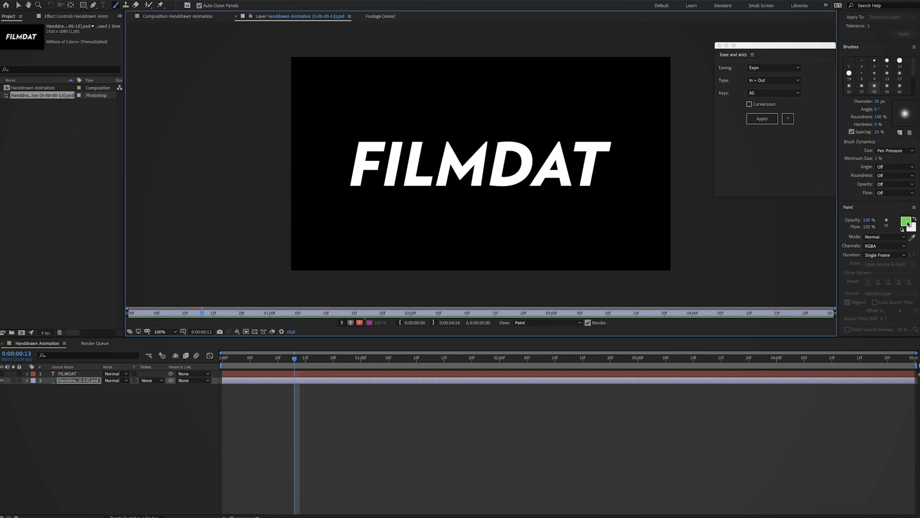
- Change the paint foreground colour to yellow and choose how long the strokes last
left_click(908, 222)
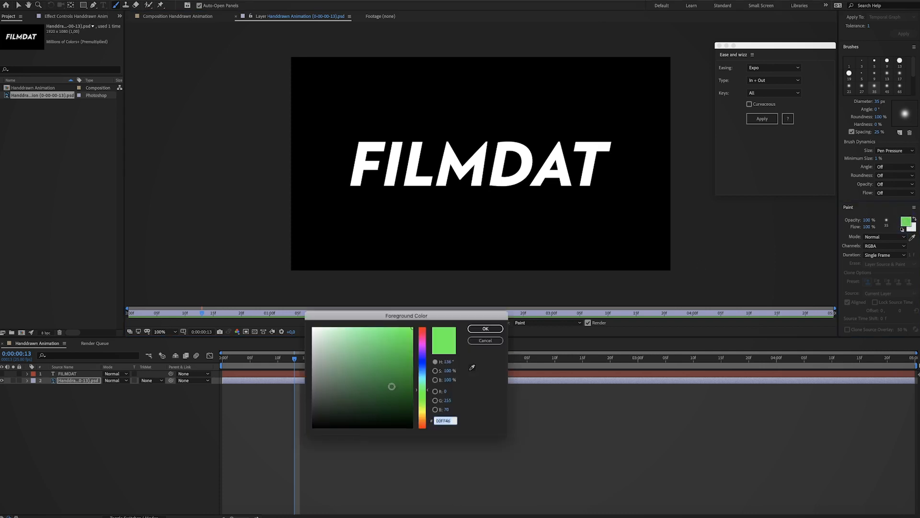
left_click(391, 387)
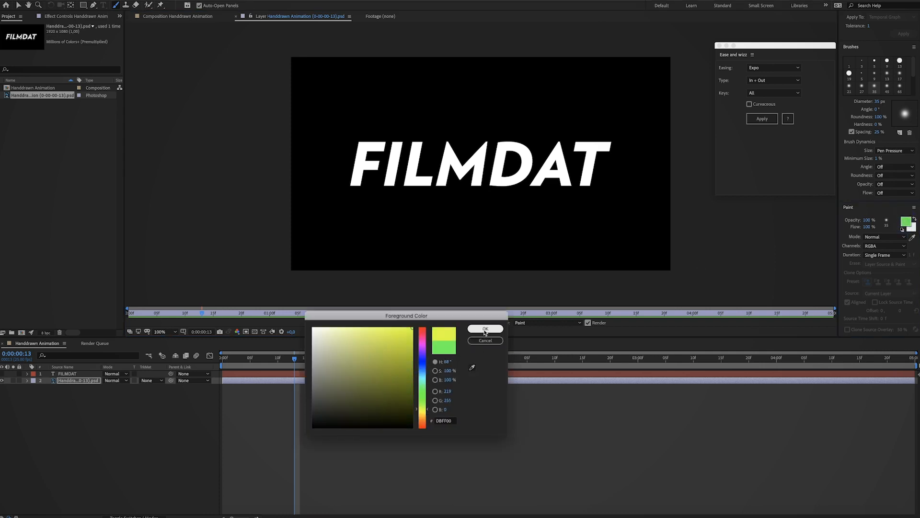
left_click(485, 329)
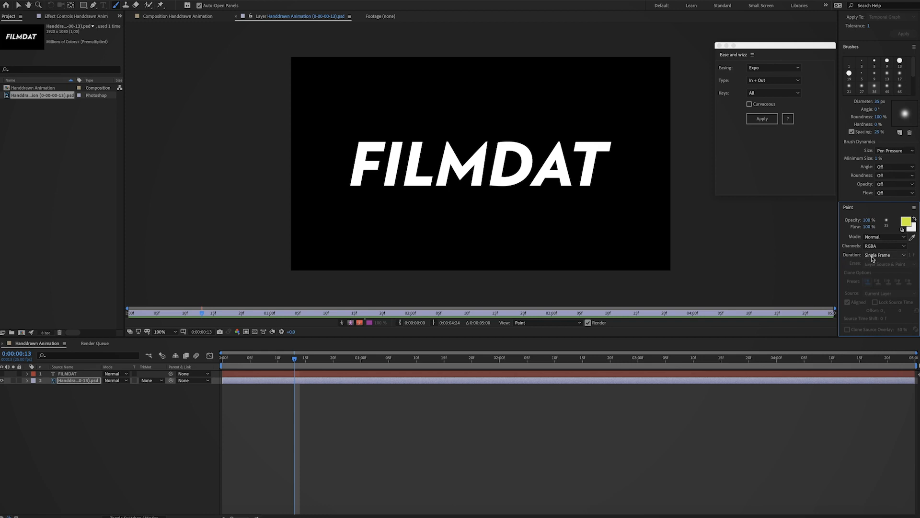
left_click(883, 254)
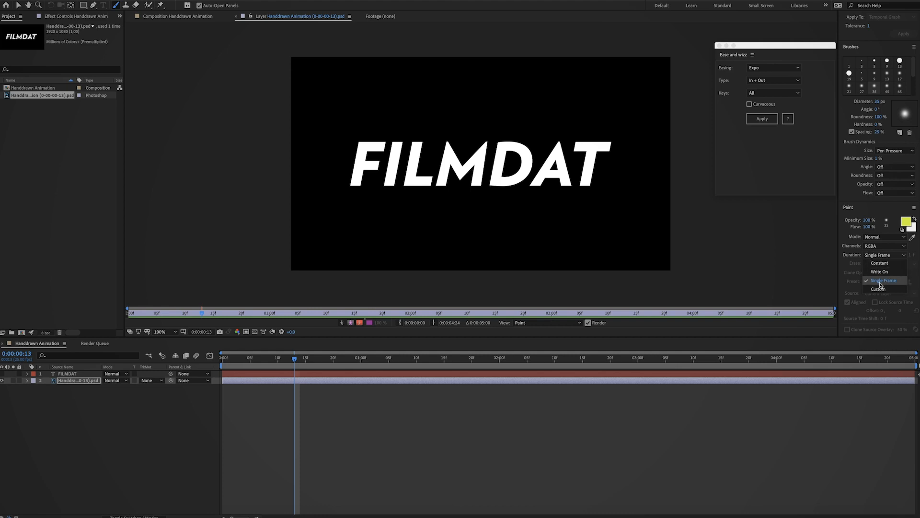
left_click(882, 280)
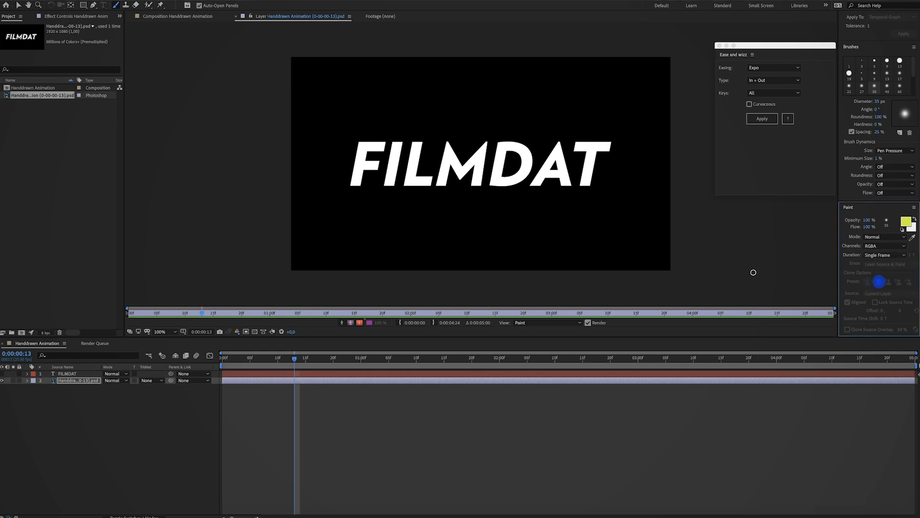
mouse_move(773, 270)
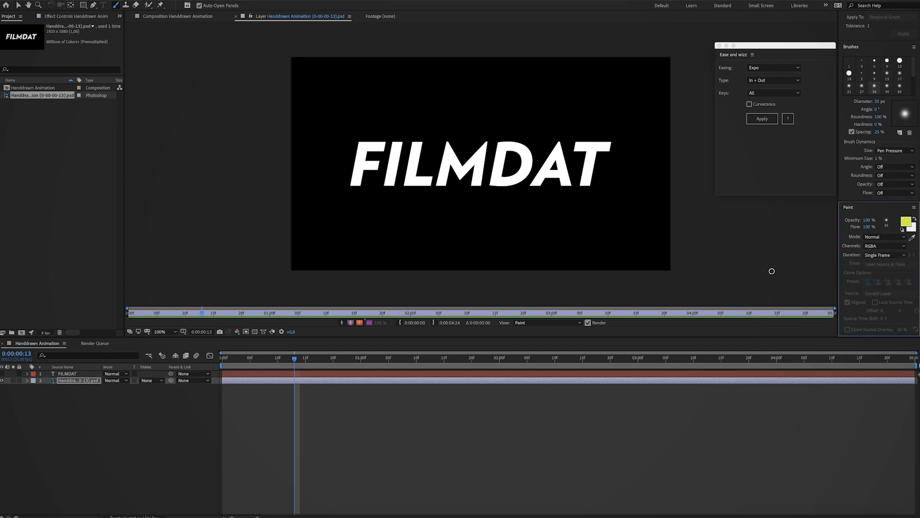
mouse_move(908, 70)
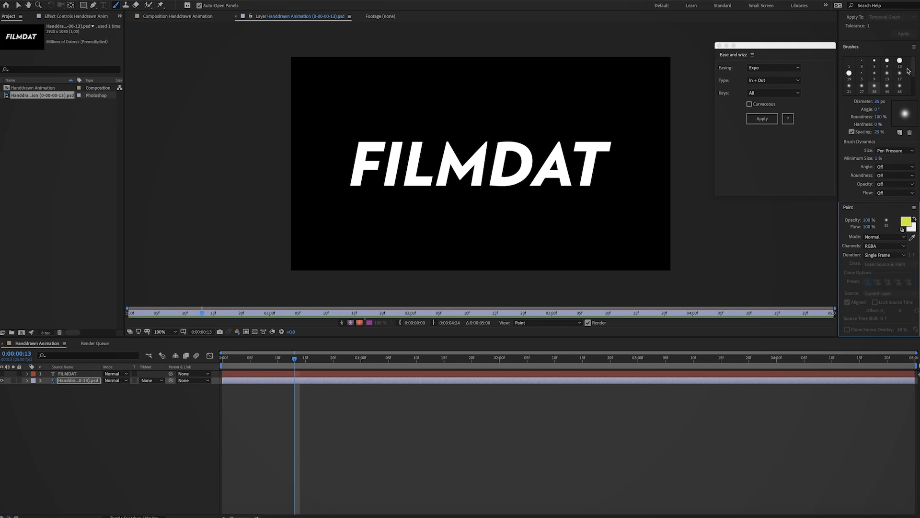
- Choose a smaller brush diameter, painting and undoing test strokes along the F
left_click(887, 89)
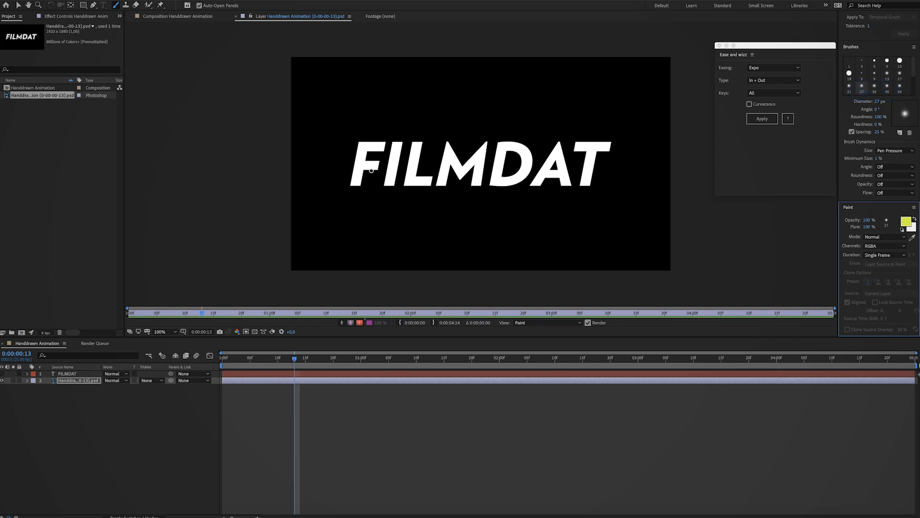
left_click_drag(362, 142, 350, 187)
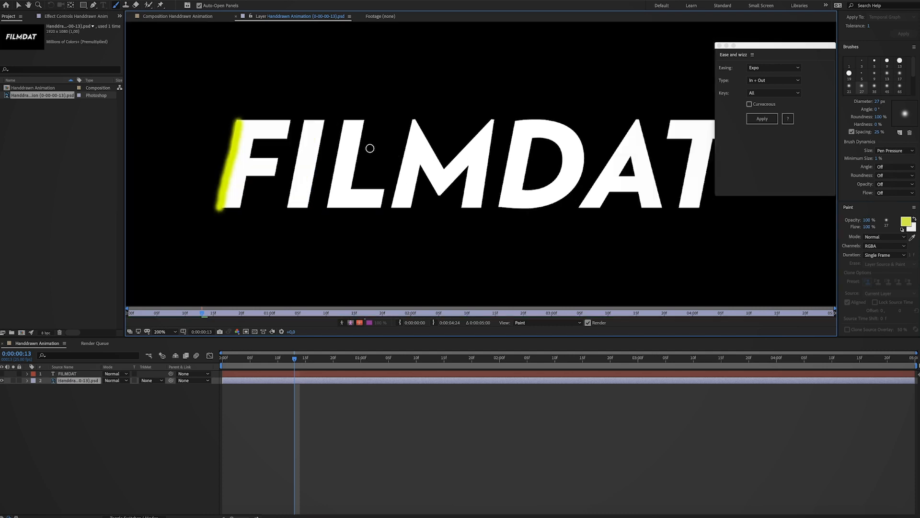
key("cmd+z")
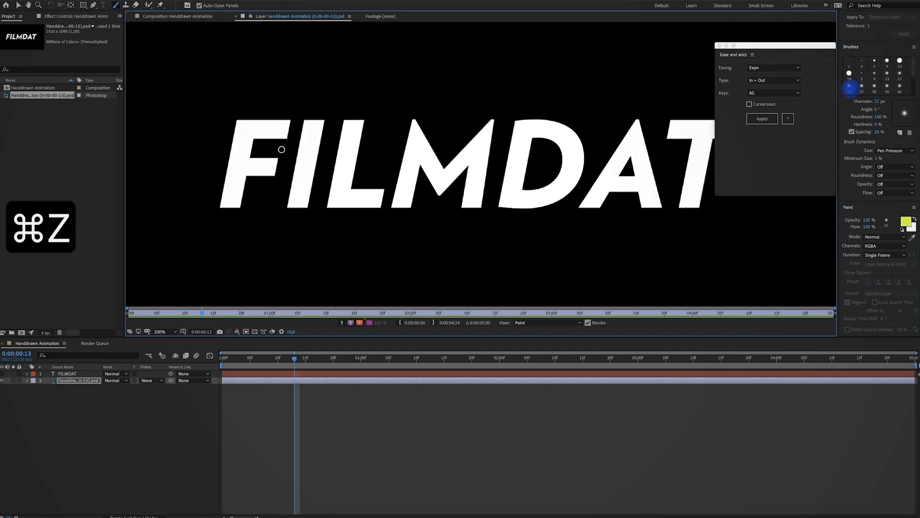
left_click_drag(238, 122, 293, 123)
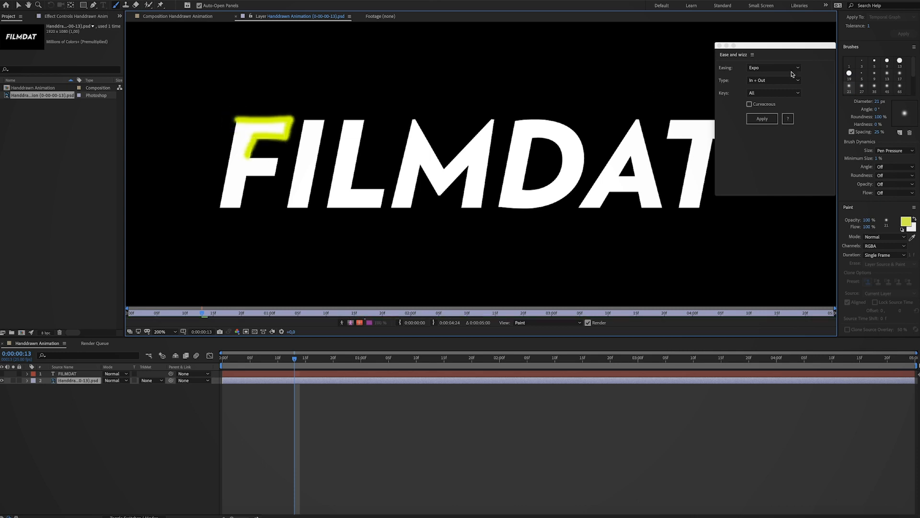
key("cmd+z")
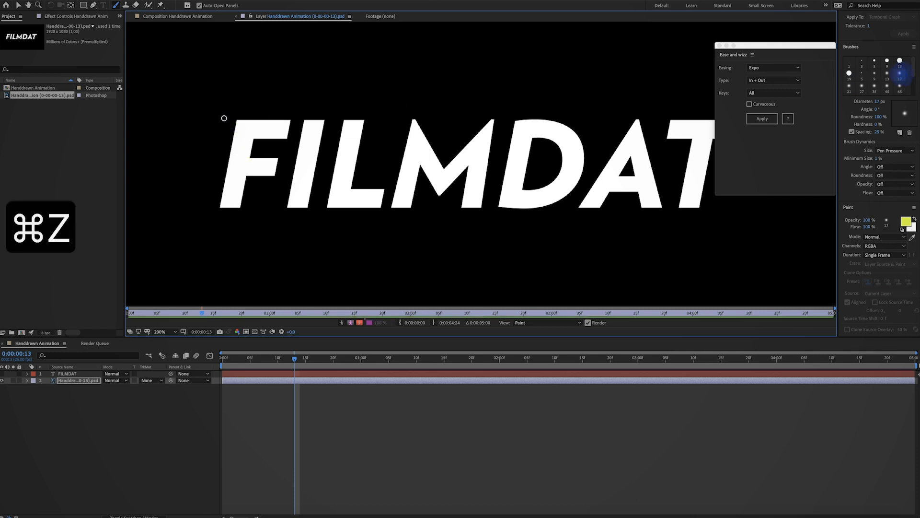
left_click_drag(224, 118, 260, 141)
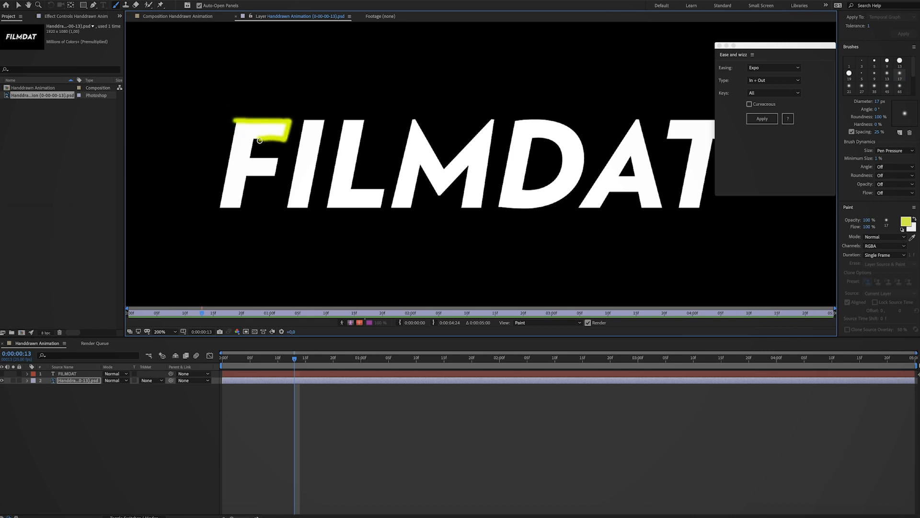
key("cmd+z")
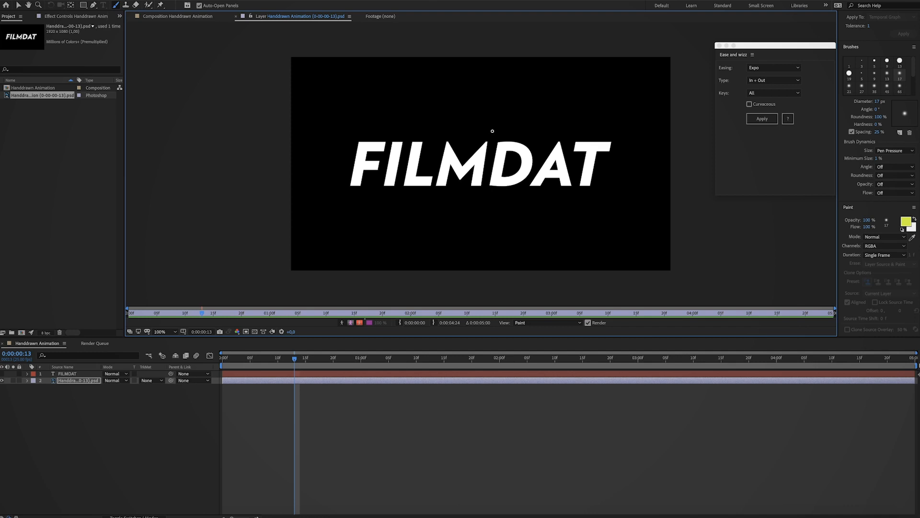
- Raise the brush Hardness to 50% and verify with softer test strokes, undoing each
left_click(162, 331)
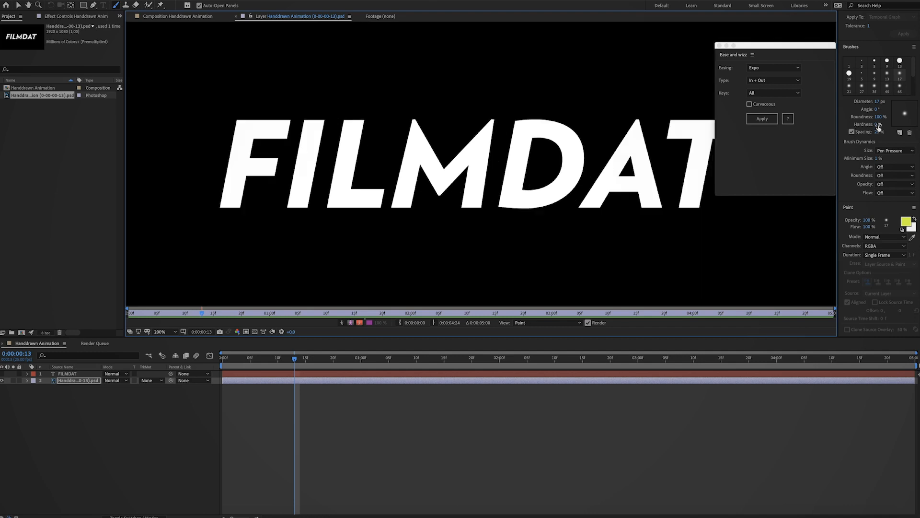
left_click_drag(238, 121, 276, 122)
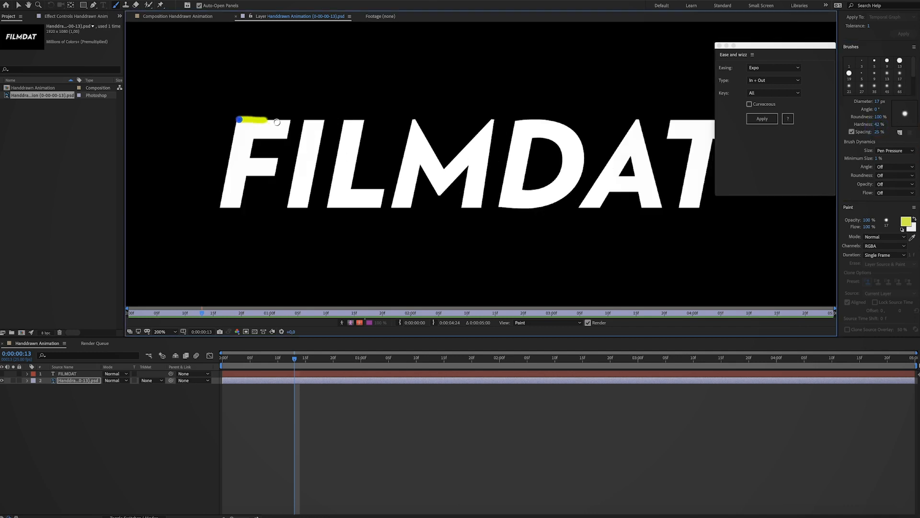
key("cmd+z")
type("50")
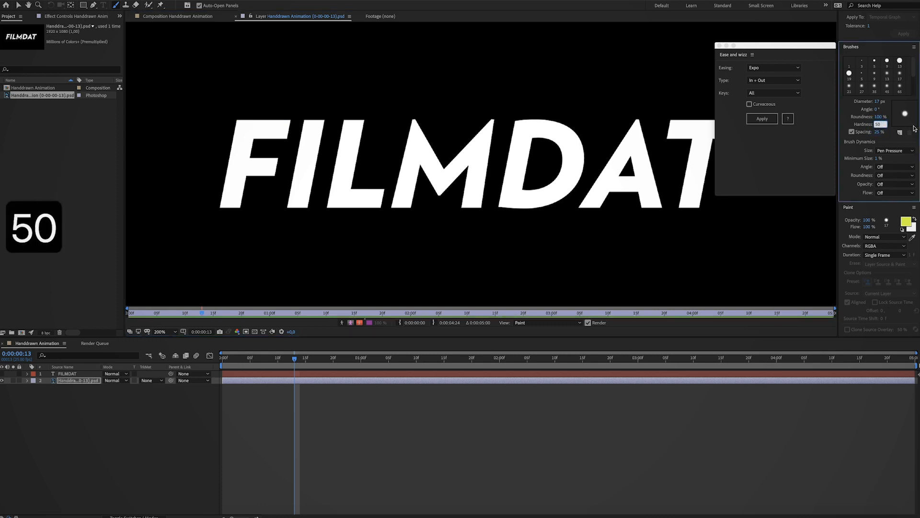
left_click_drag(235, 120, 294, 122)
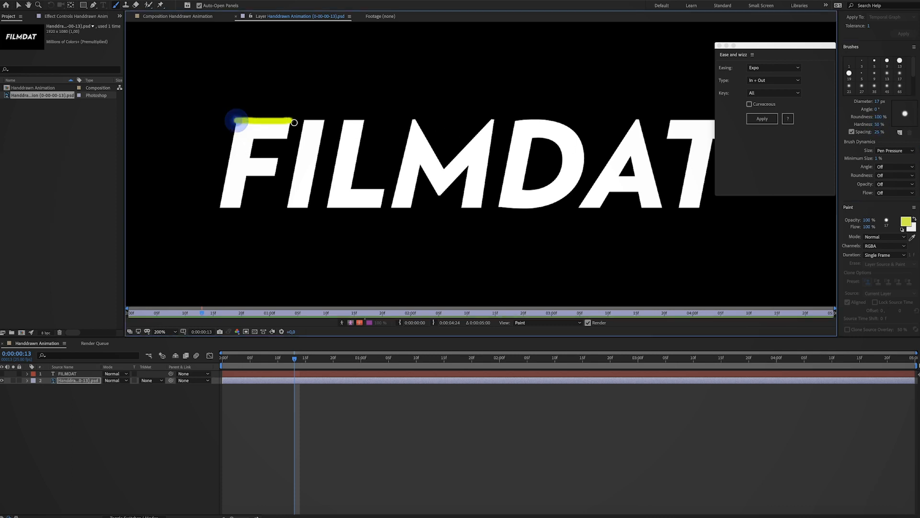
key("cmd+z")
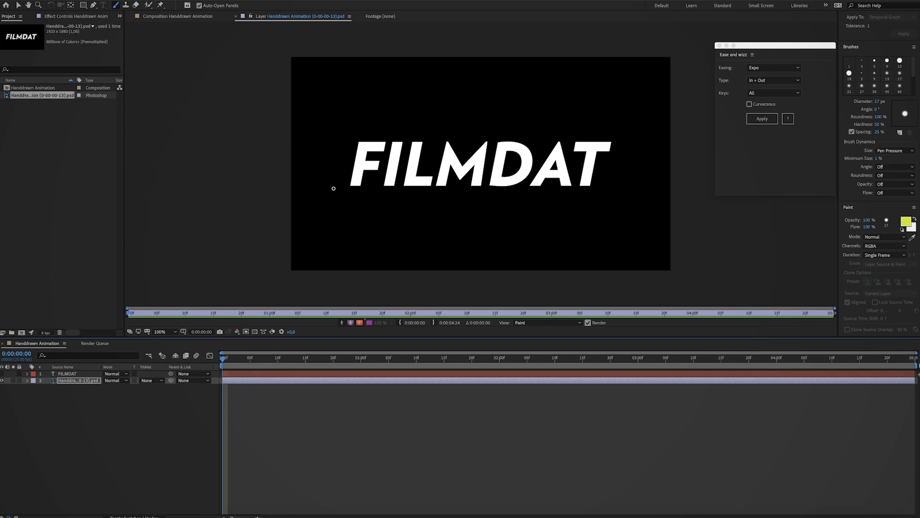
- Paint progressively longer yellow strokes frame by frame until the F is fully outlined by frame 13
left_click_drag(734, 46, 774, 57)
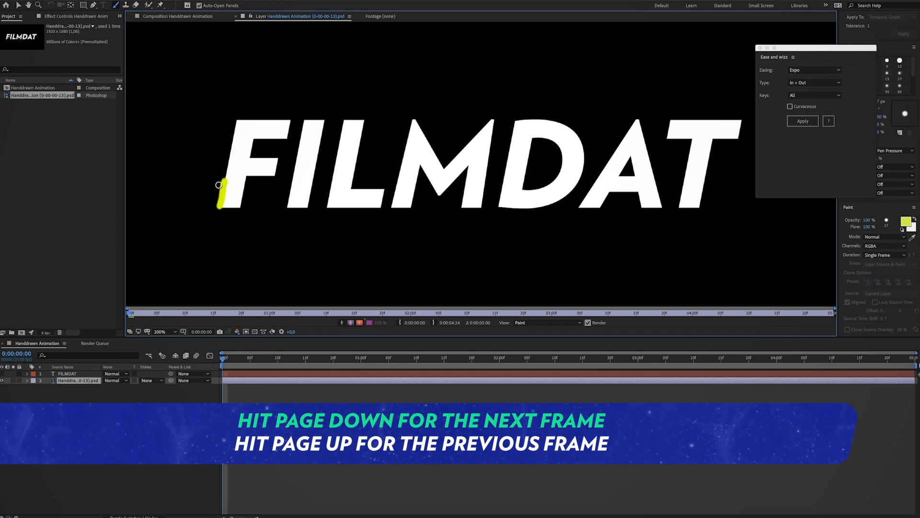
key("pagedown")
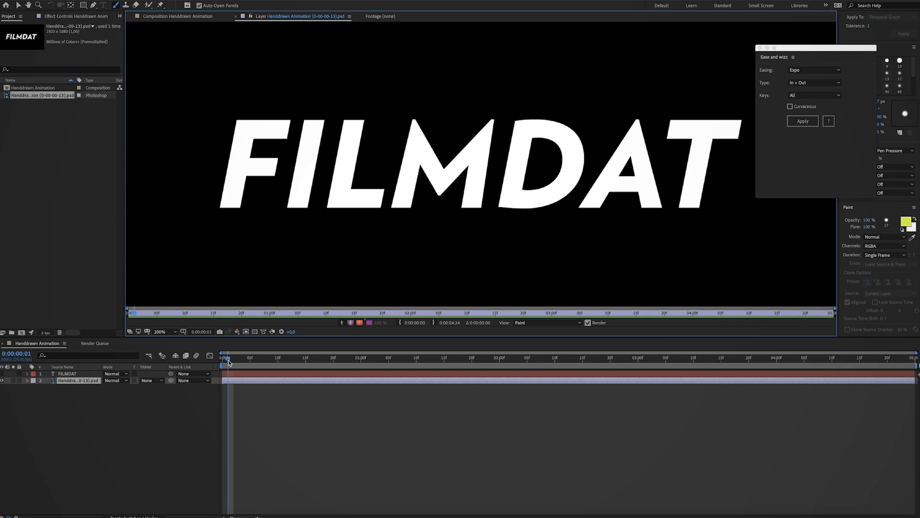
mouse_move(229, 359)
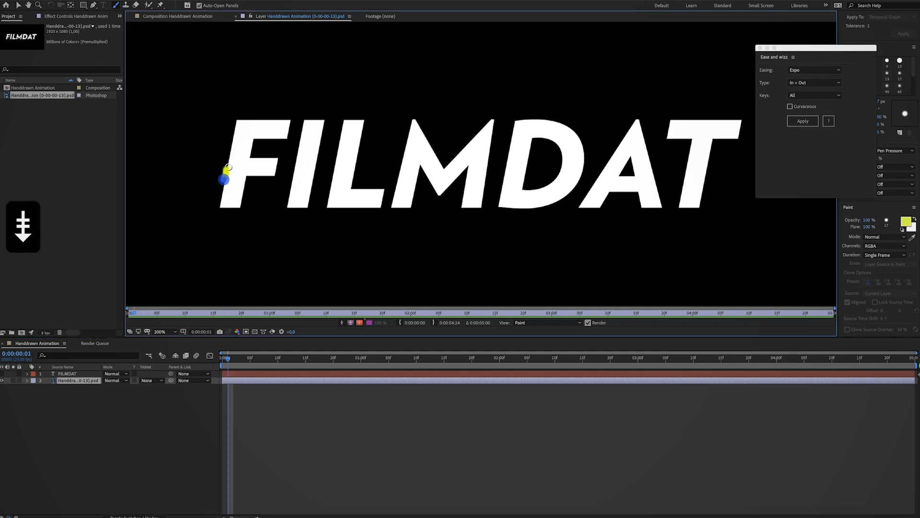
left_click_drag(225, 179, 230, 153)
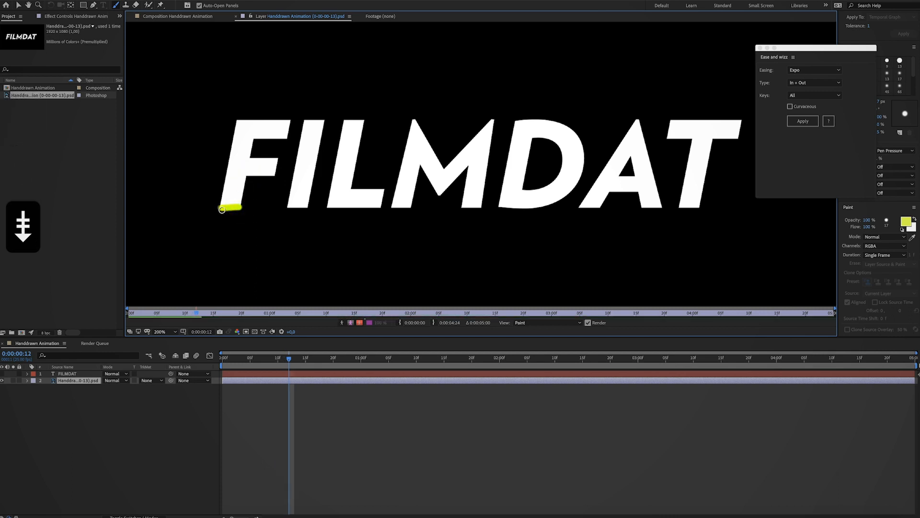
mouse_move(276, 368)
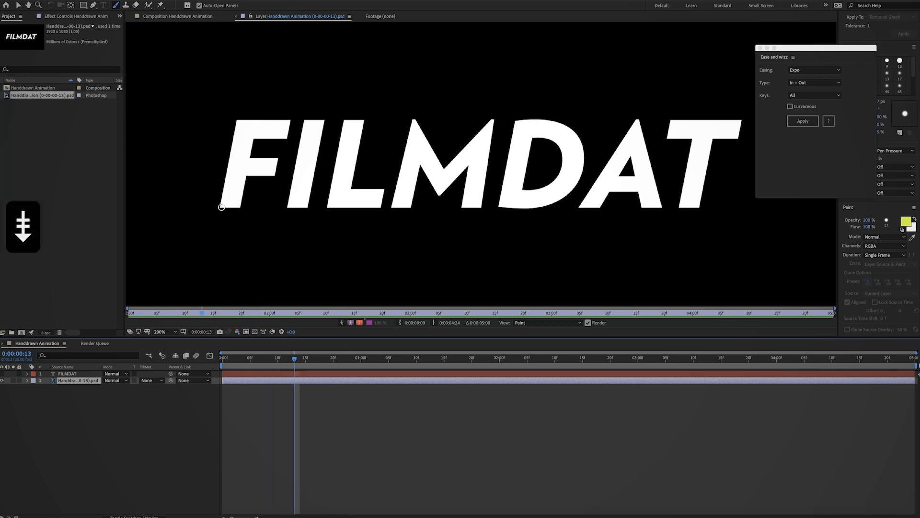
left_click_drag(221, 207, 239, 122)
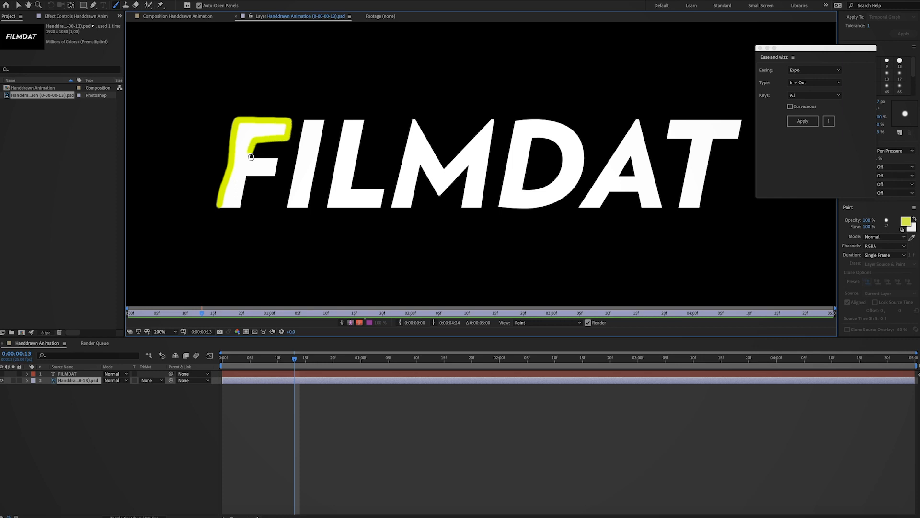
left_click_drag(251, 156, 250, 185)
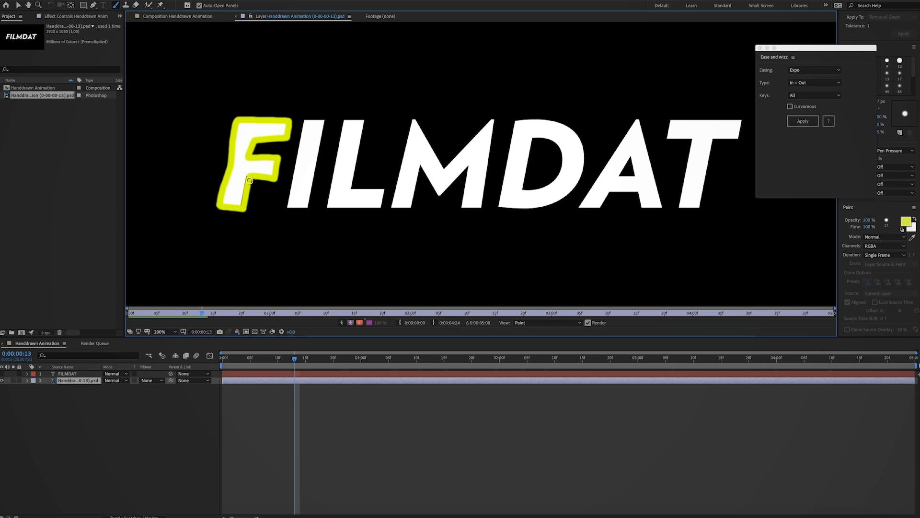
- Twirl open the layer's Paint effect to list its Brush strokes and keep painting to reach 17 strokes
left_click(33, 381)
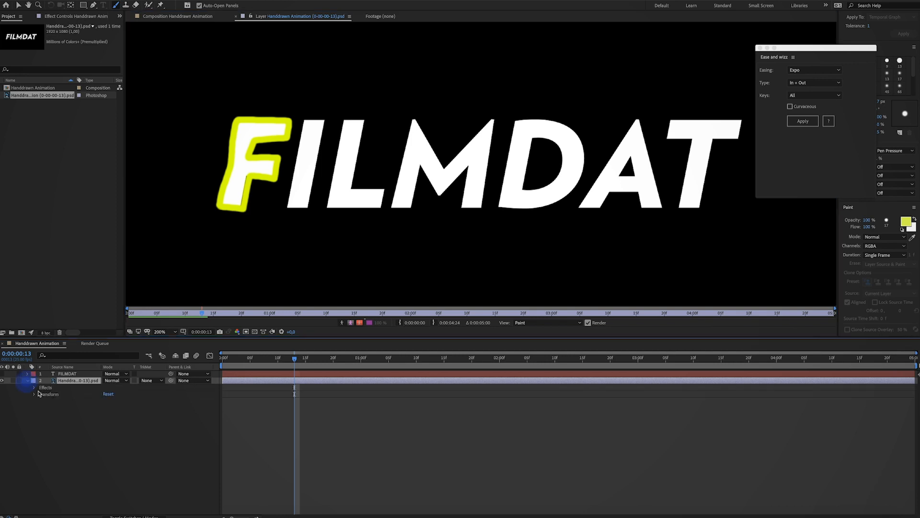
left_click(35, 388)
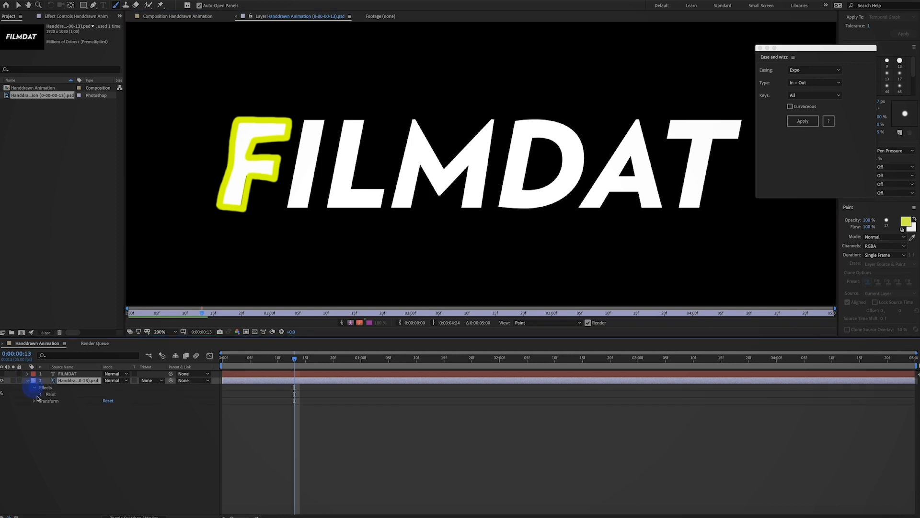
left_click(34, 394)
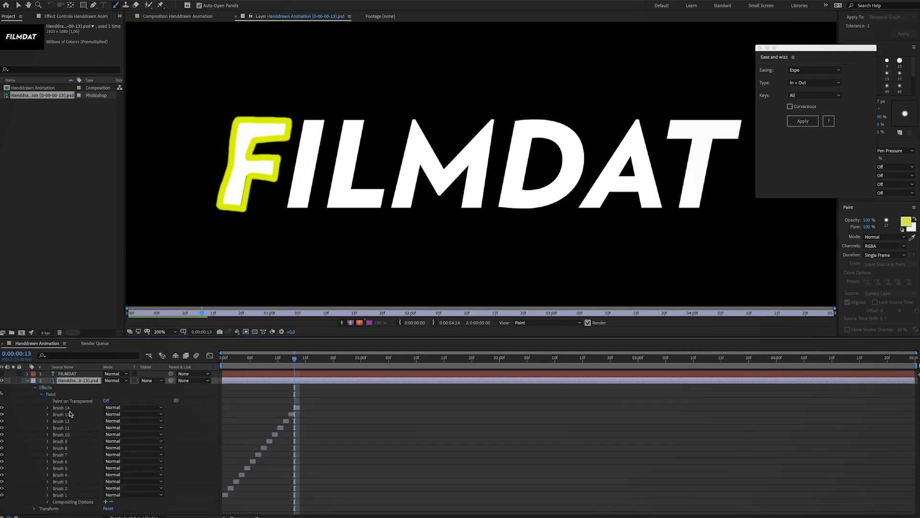
left_click(61, 406)
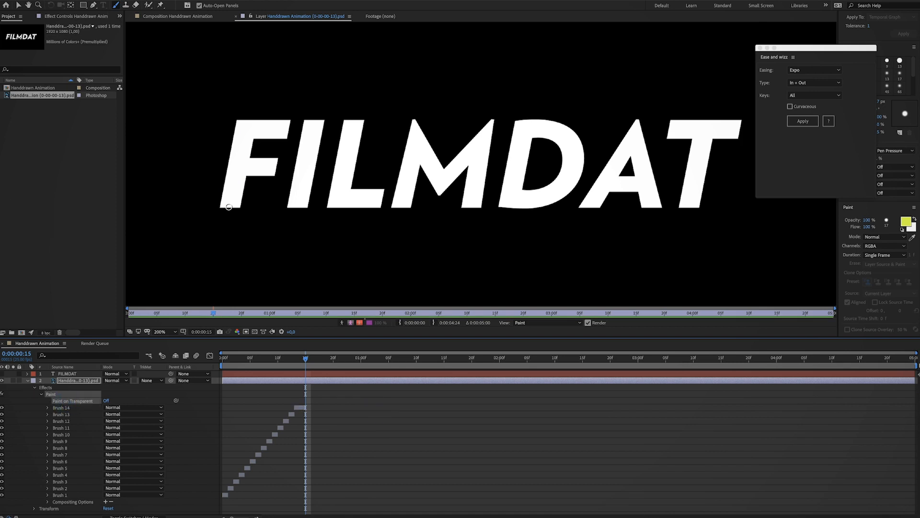
left_click_drag(221, 208, 237, 139)
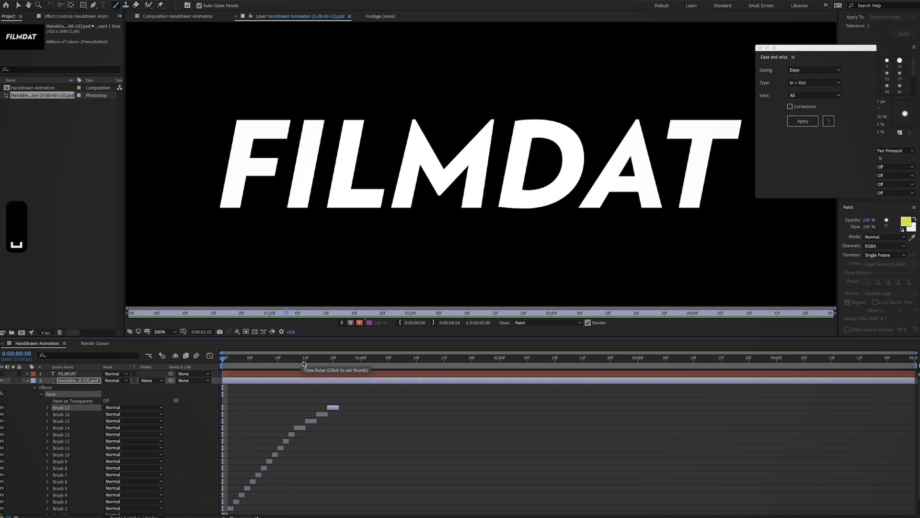
- Offset the Brush stroke bars so the 54 strokes outlining FILMDAT start one after another
left_click(327, 357)
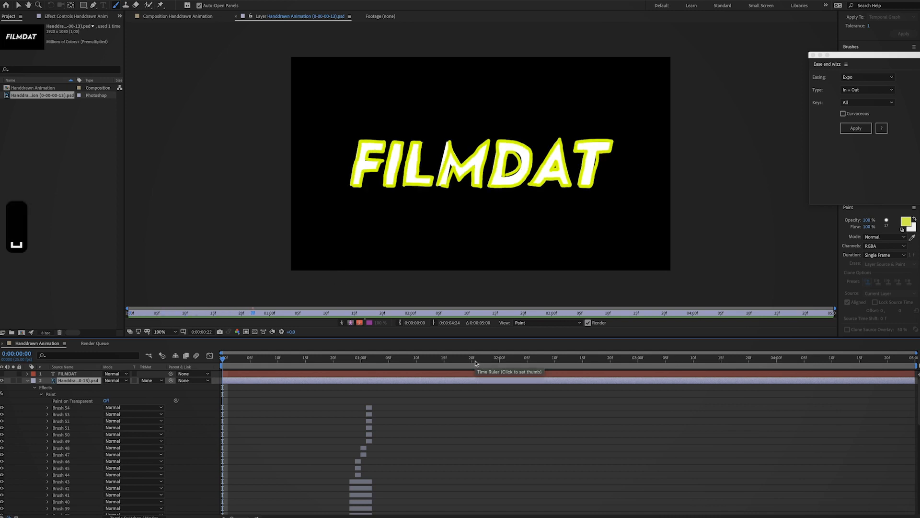
left_click(351, 362)
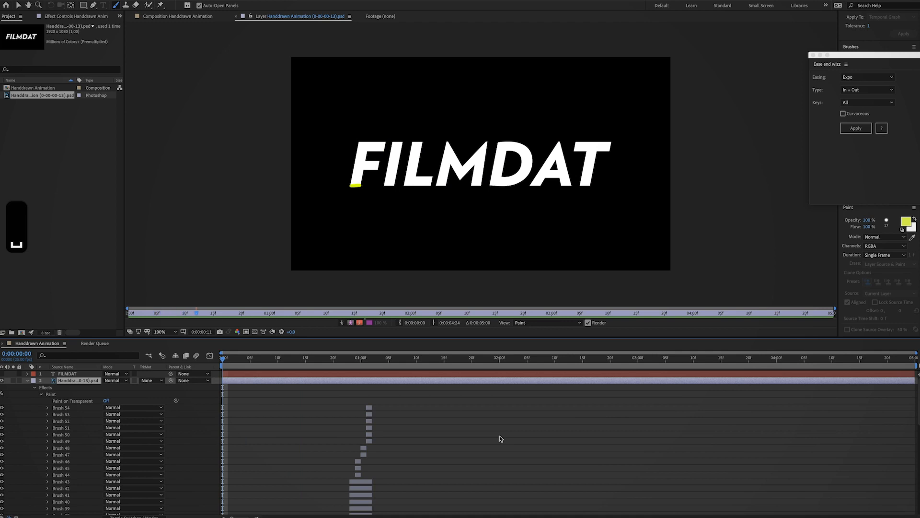
left_click(366, 358)
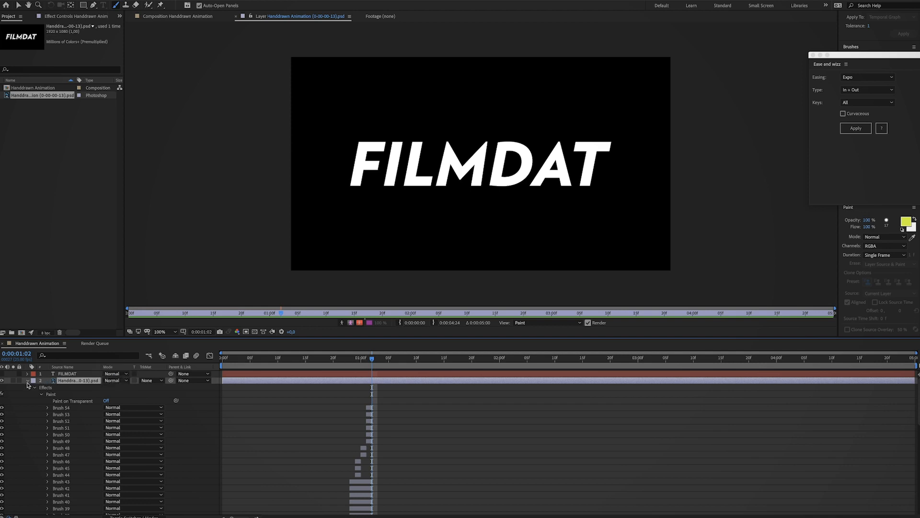
- Collapse the painted layer and start a new full-frame black solid from the timeline menu
left_click(27, 381)
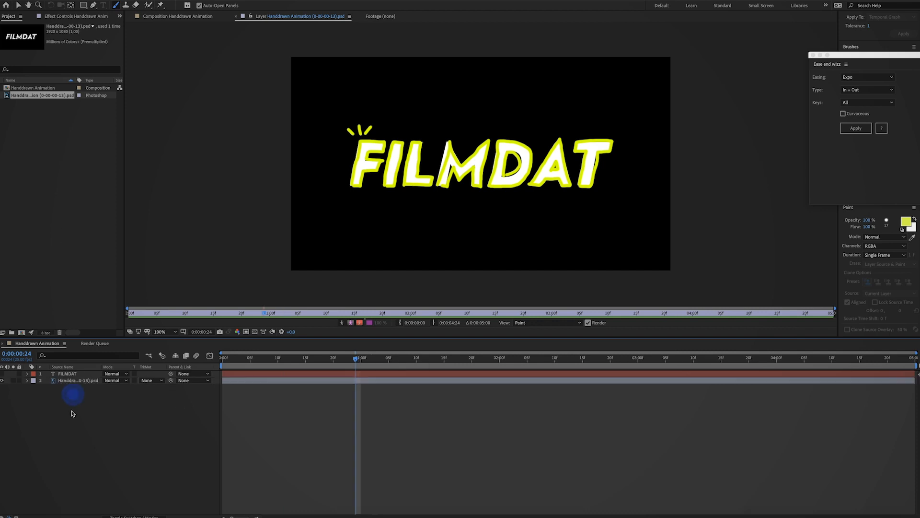
right_click(70, 409)
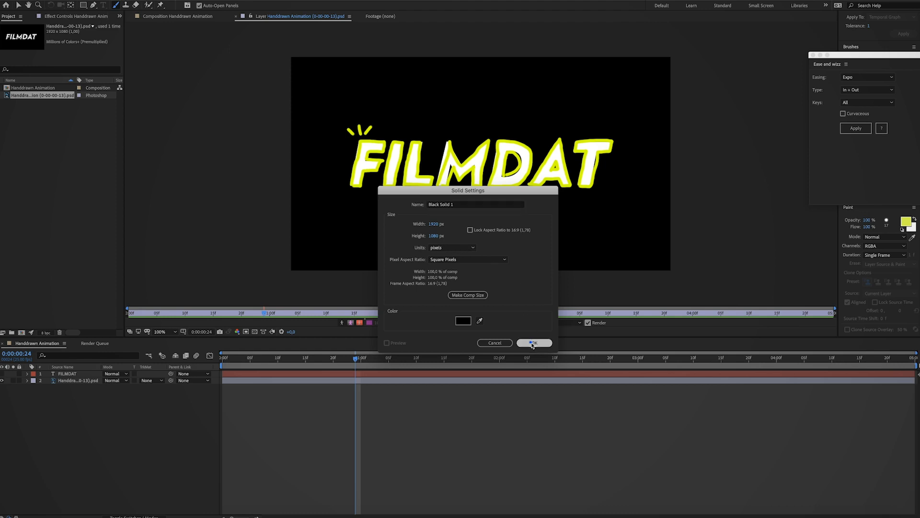
- Create Black Solid 1, delete it from the timeline, and swap it in as the Photoshop layer's source
left_click(533, 343)
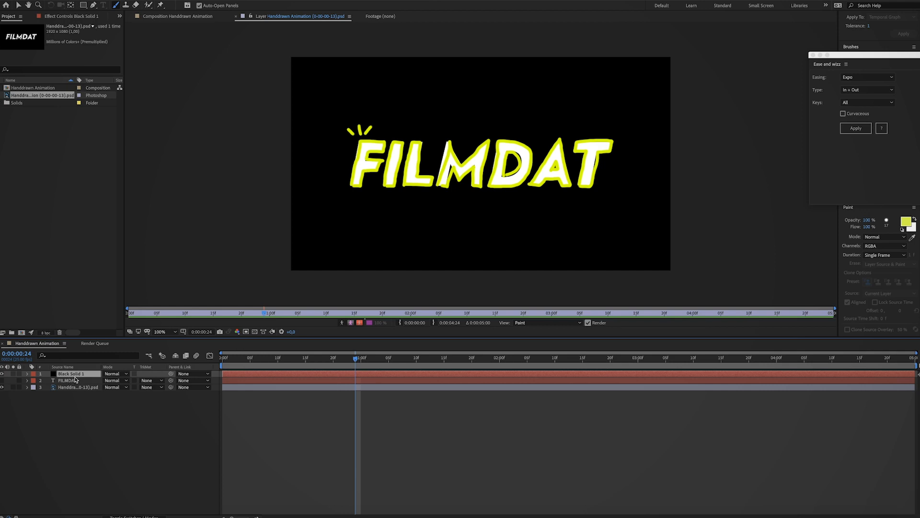
left_click(4, 103)
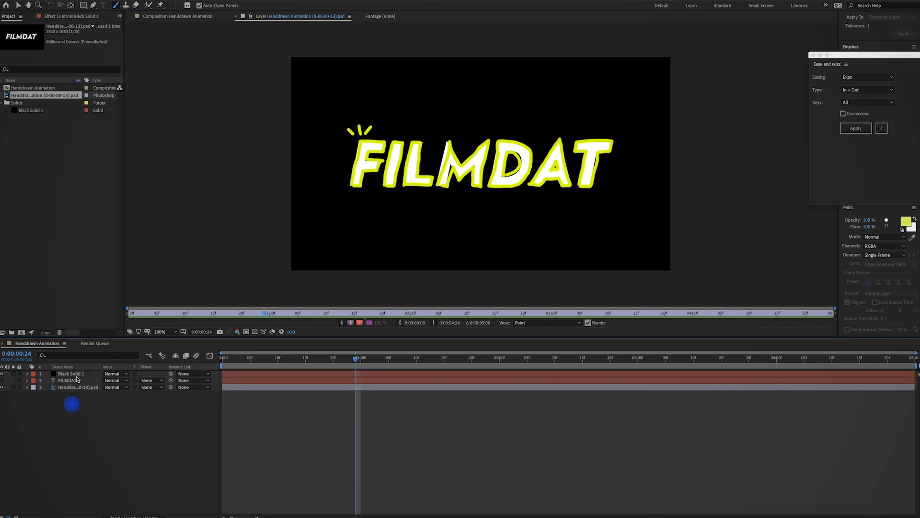
key("Delete")
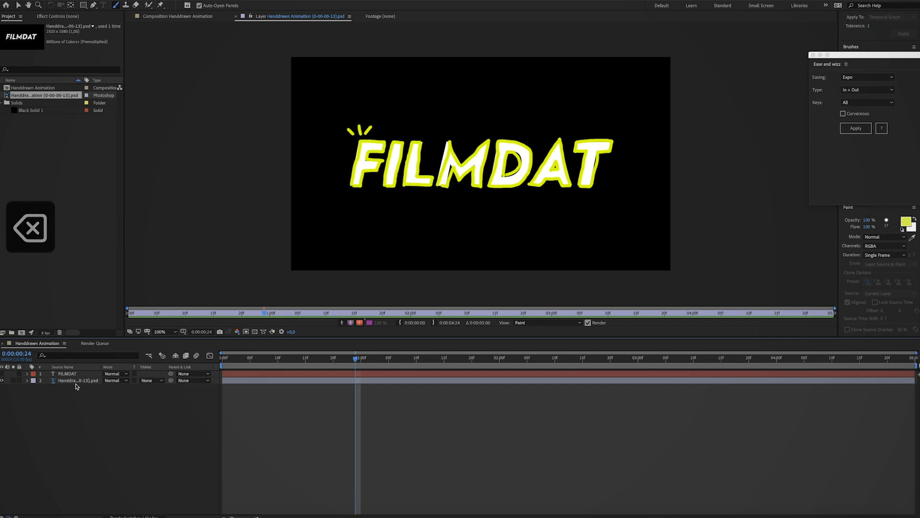
left_click(77, 379)
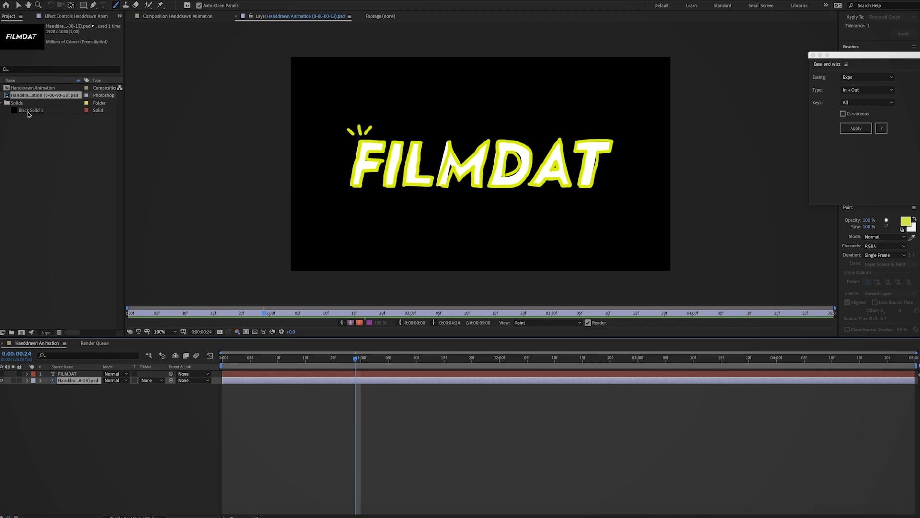
left_click(30, 110)
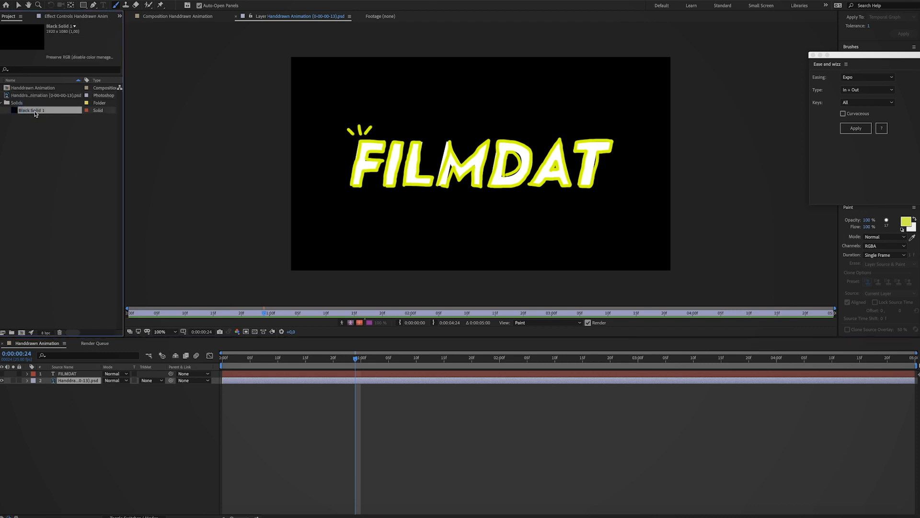
mouse_move(46, 138)
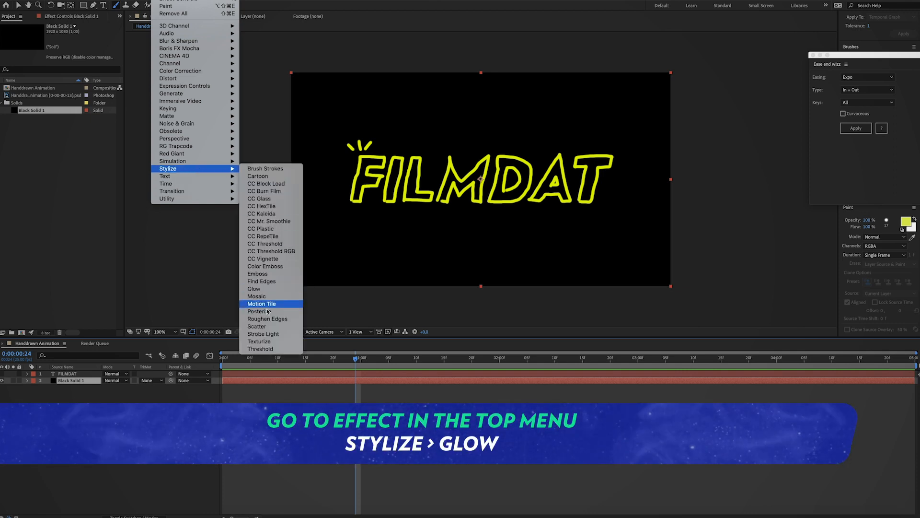
- Add a Glow effect to the solid with Glow Radius 200 and an adjusted threshold
left_click(253, 289)
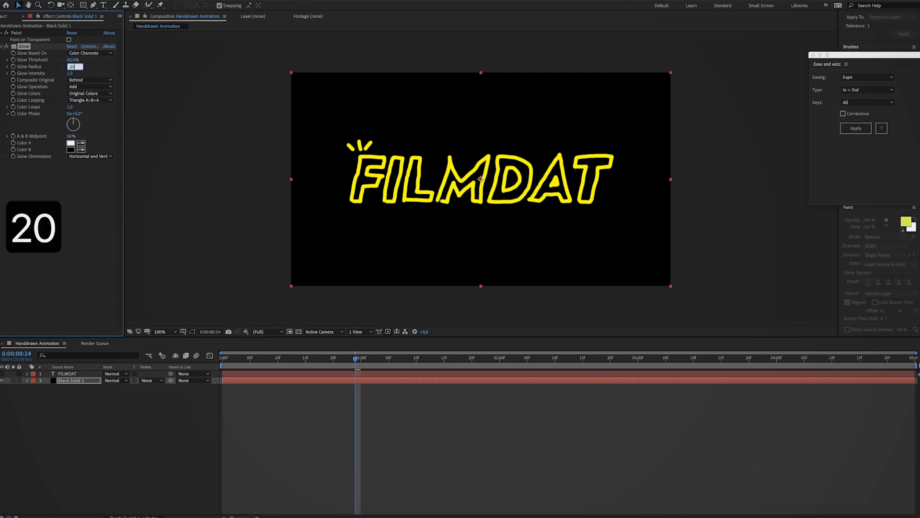
type("200,0")
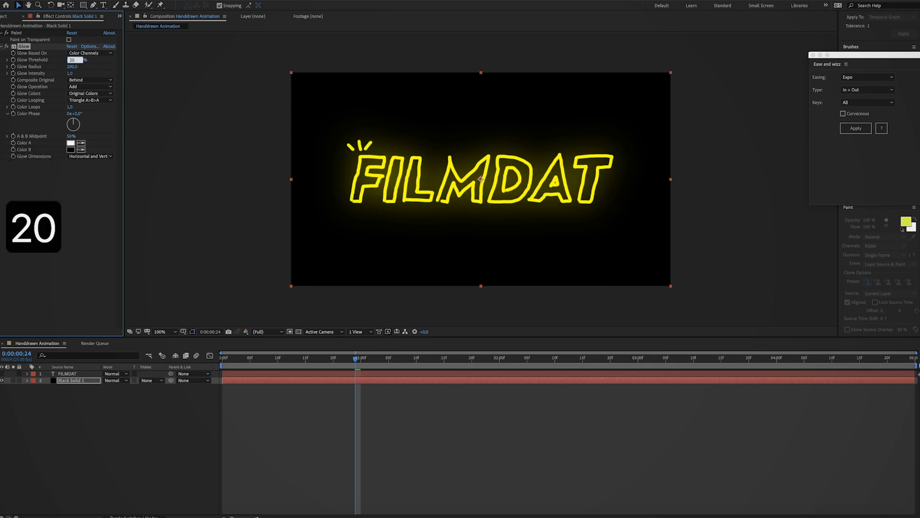
left_click(72, 59)
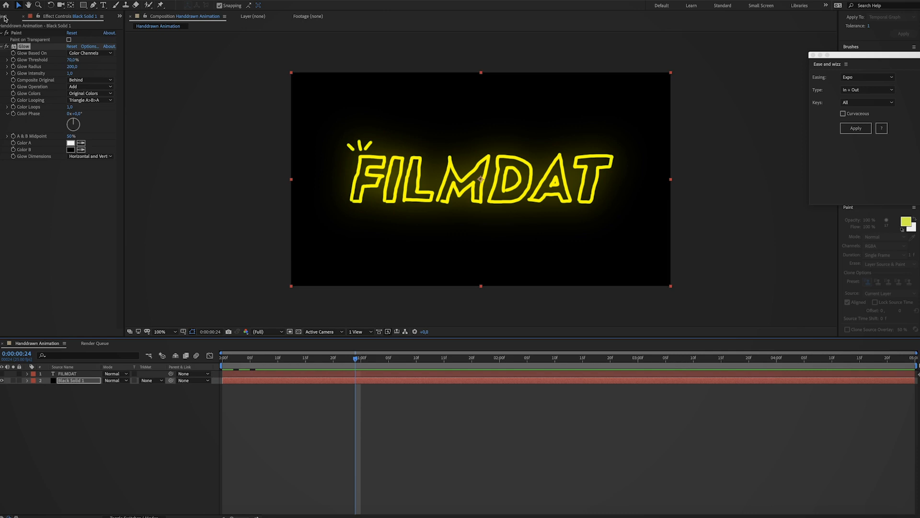
- Add P1011093.MOV to the composition at 50% scale, placed below Black Solid 1
left_click(9, 16)
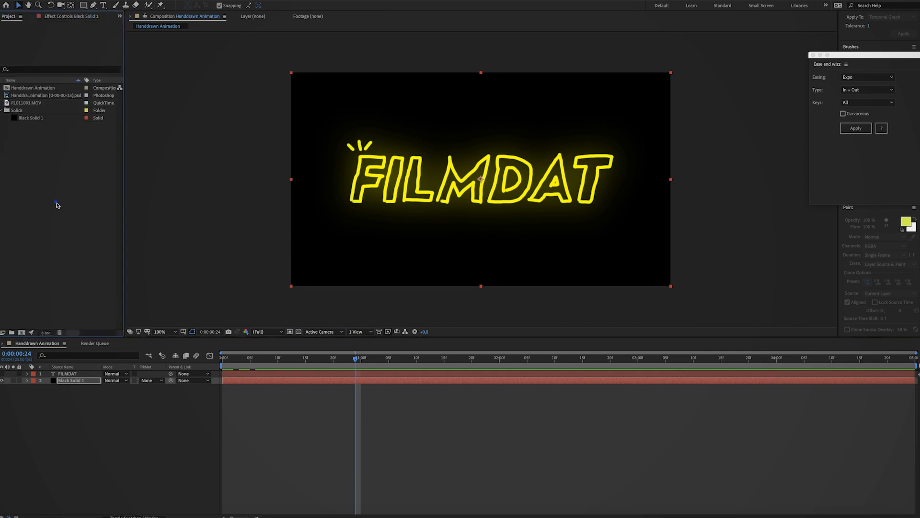
left_click(26, 102)
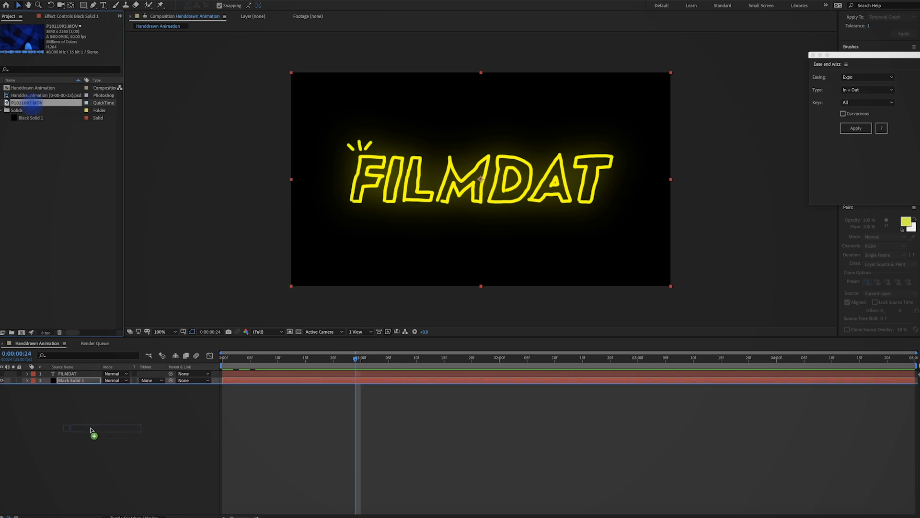
left_click_drag(26, 103, 77, 387)
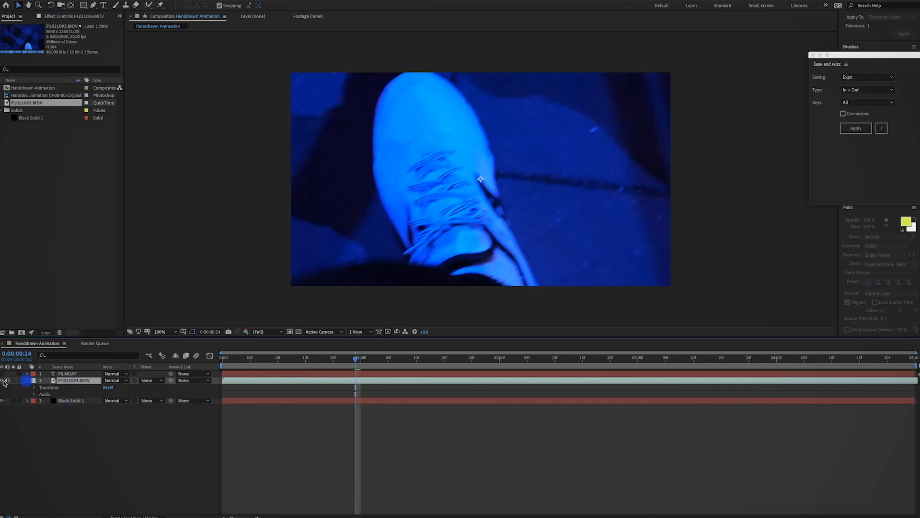
left_click(34, 387)
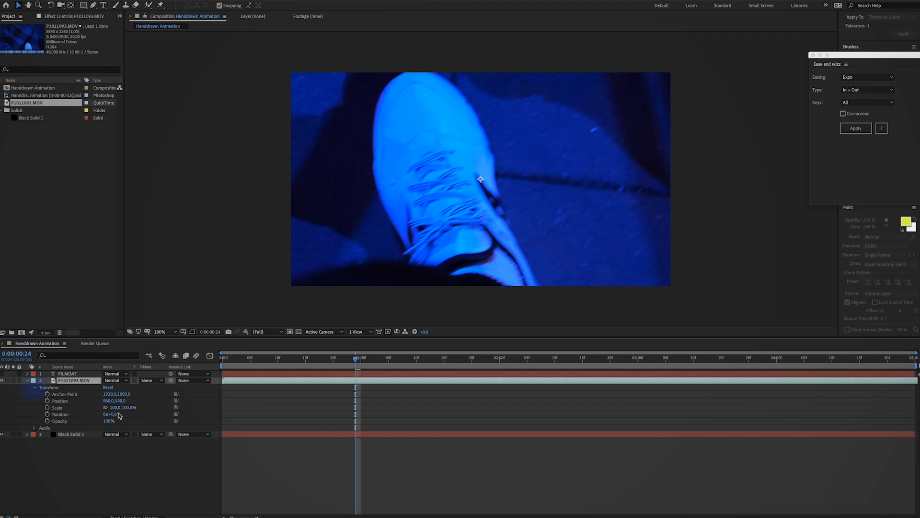
type("50")
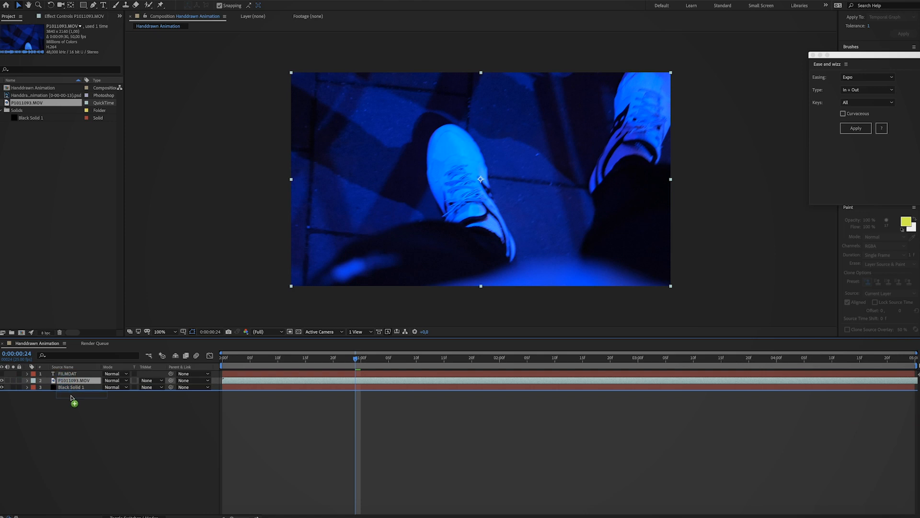
left_click_drag(70, 386, 74, 380)
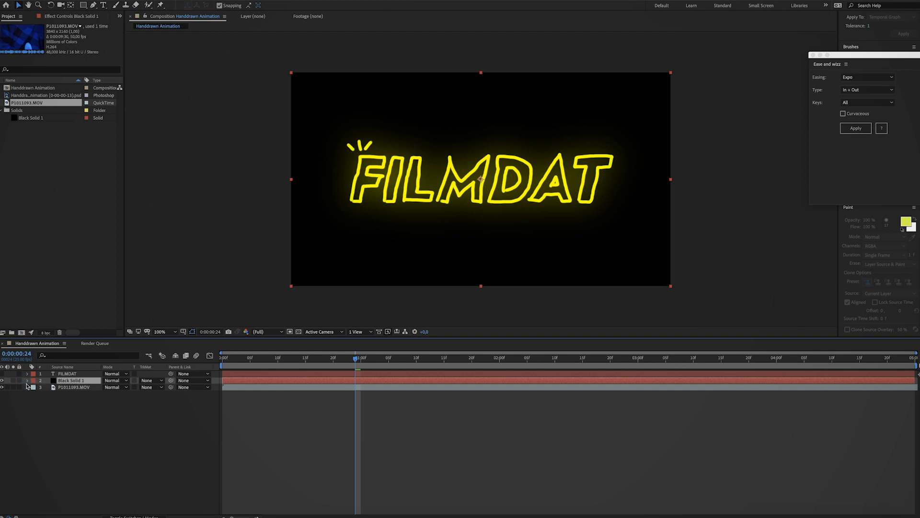
- Turn Paint on Transparent On for Black Solid 1's Paint effect
left_click(27, 380)
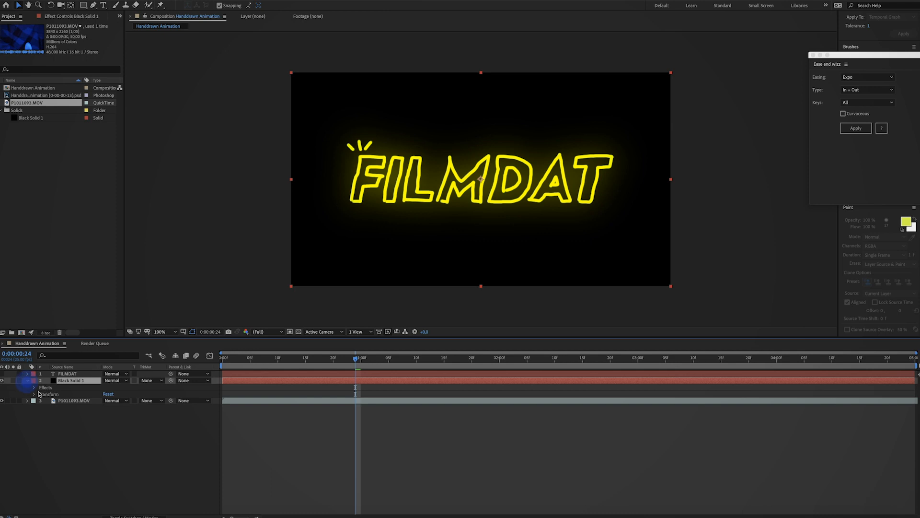
left_click(34, 387)
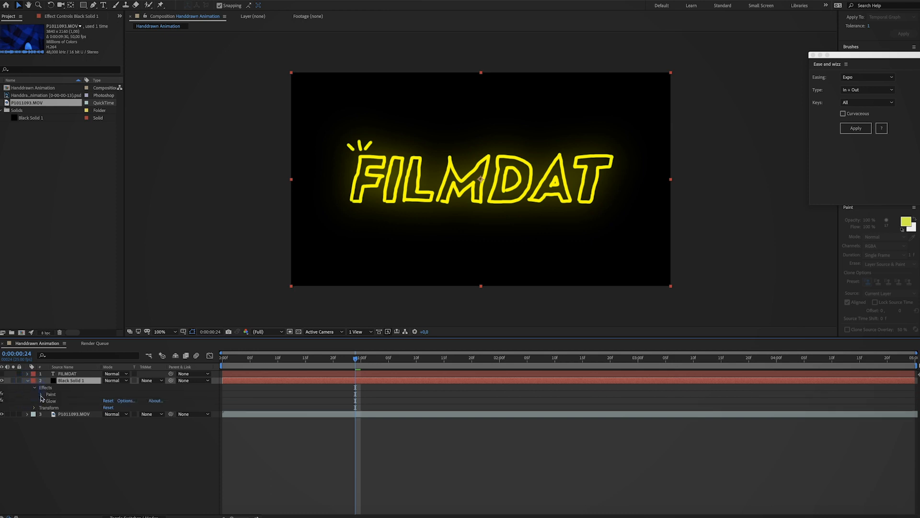
left_click(34, 387)
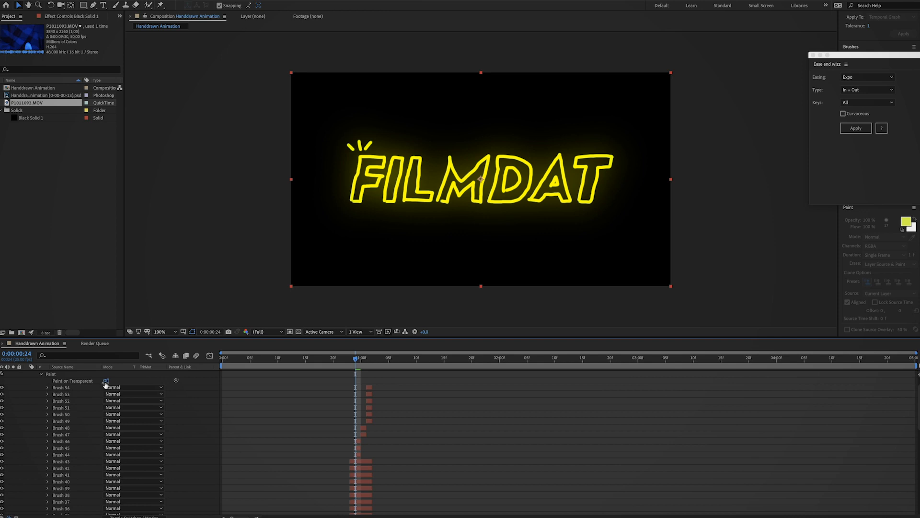
left_click(105, 380)
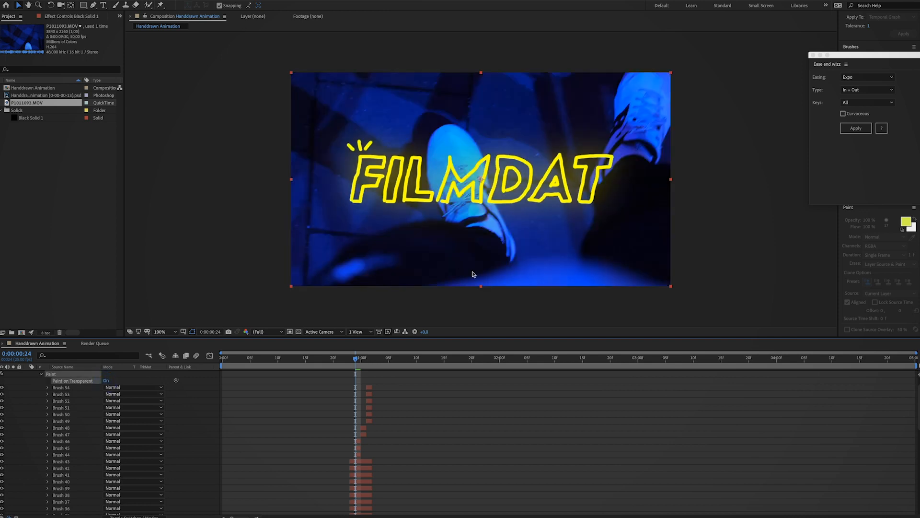
mouse_move(353, 248)
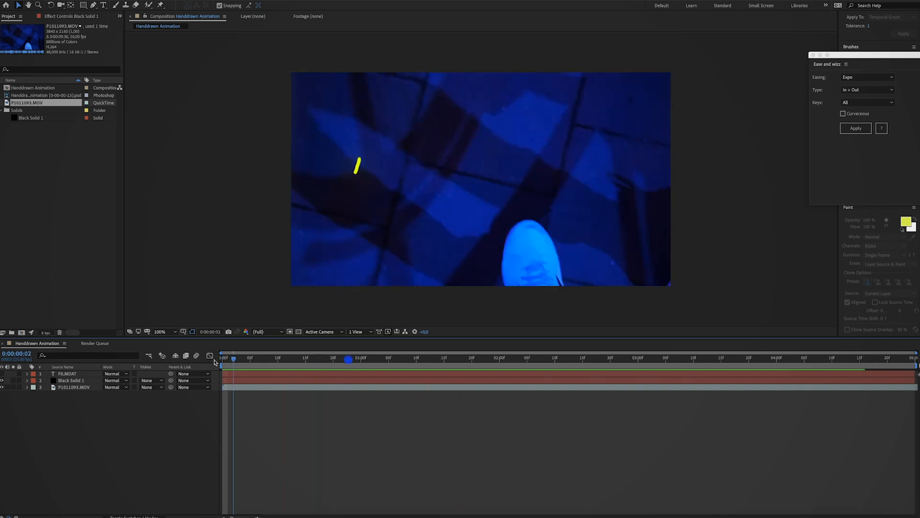
left_click(359, 358)
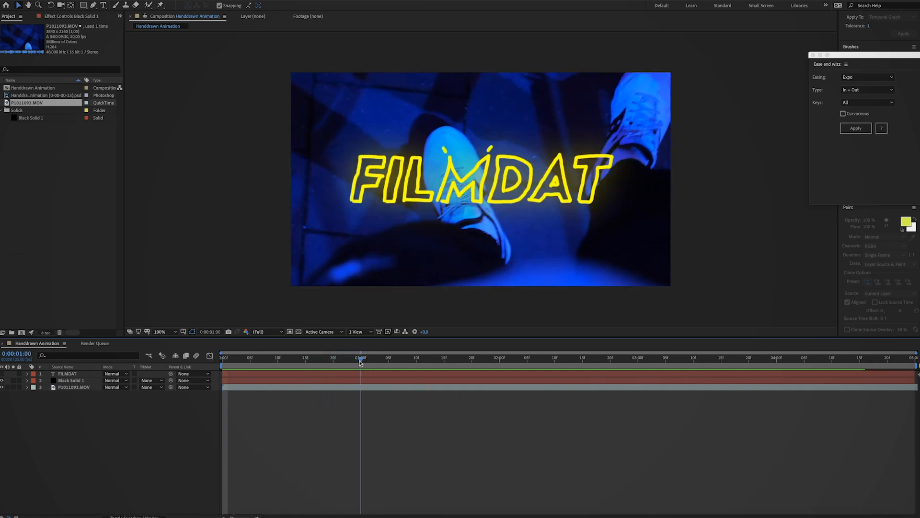
left_click(221, 357)
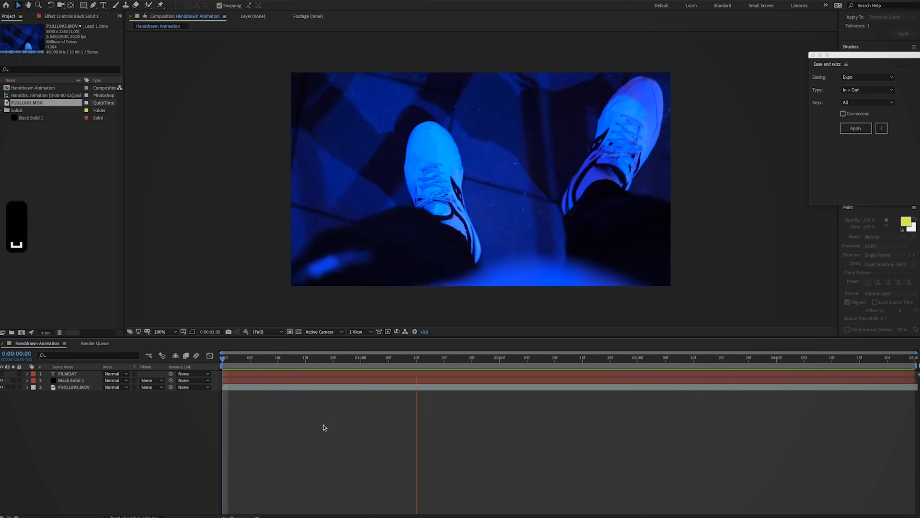
left_click(532, 357)
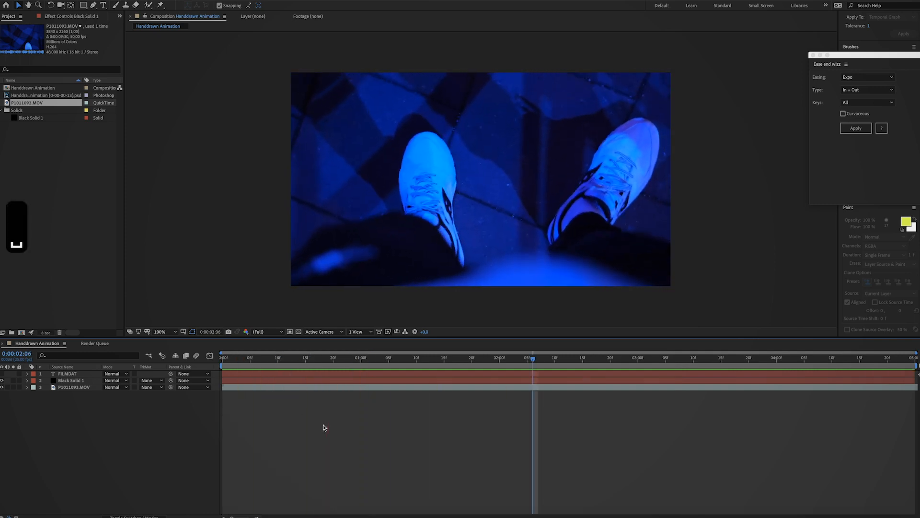